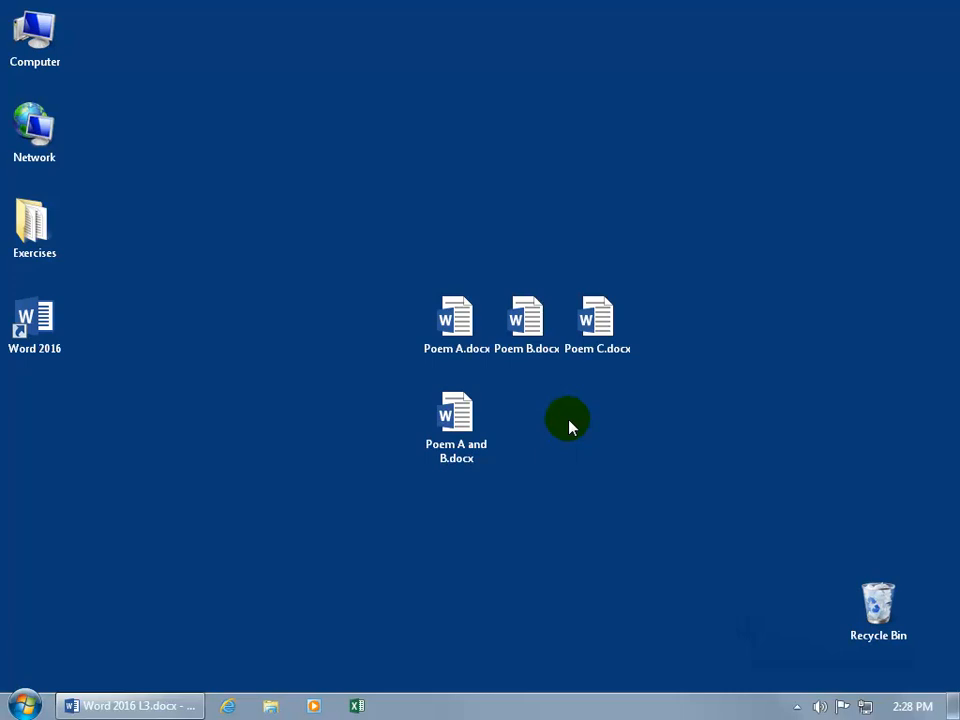
Step: Open Poem A.docx in Word from the folder of poem files
left_click(456, 318)
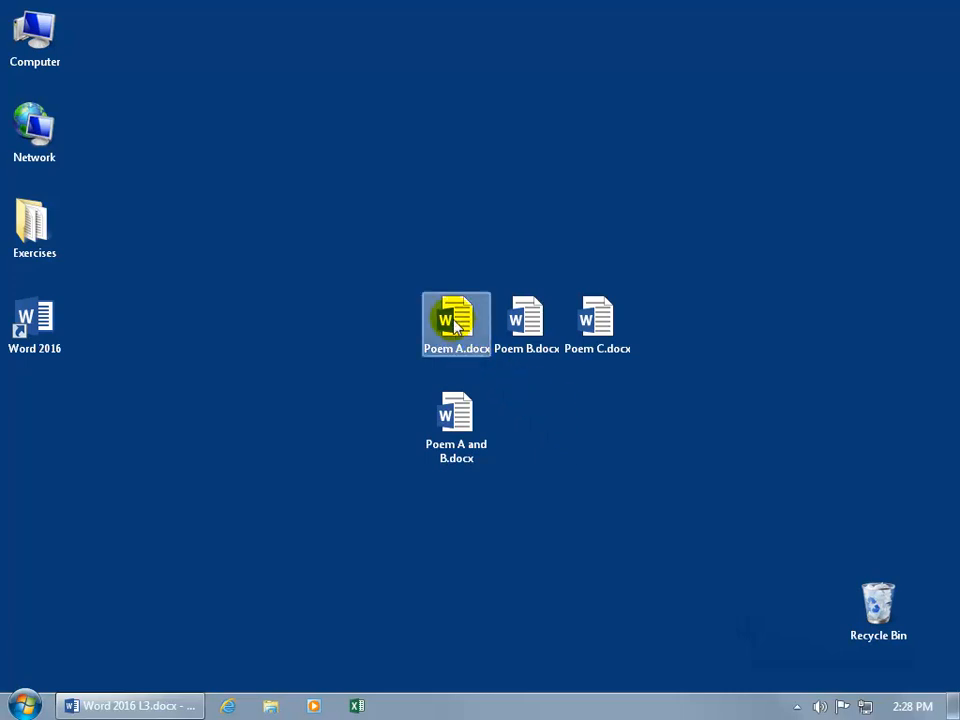
left_click(526, 318)
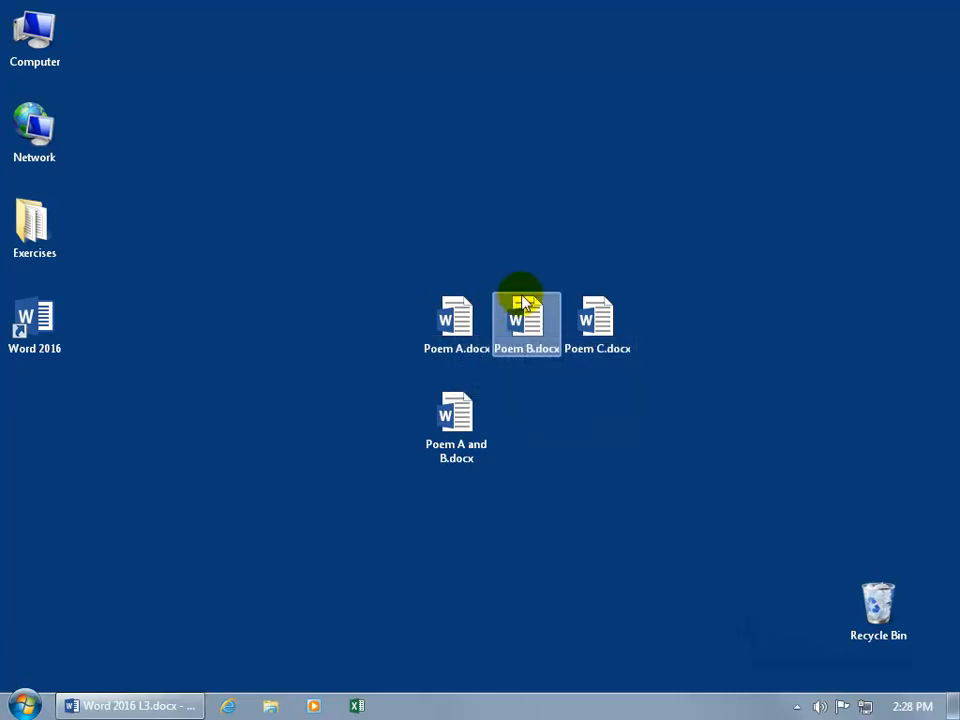
left_click(456, 320)
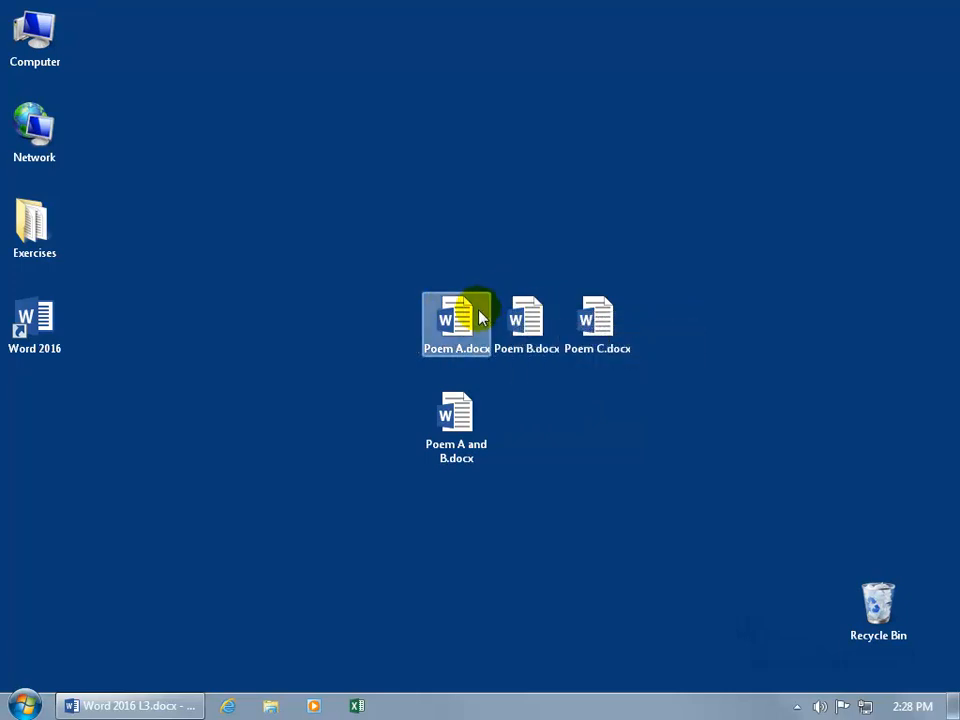
mouse_move(456, 320)
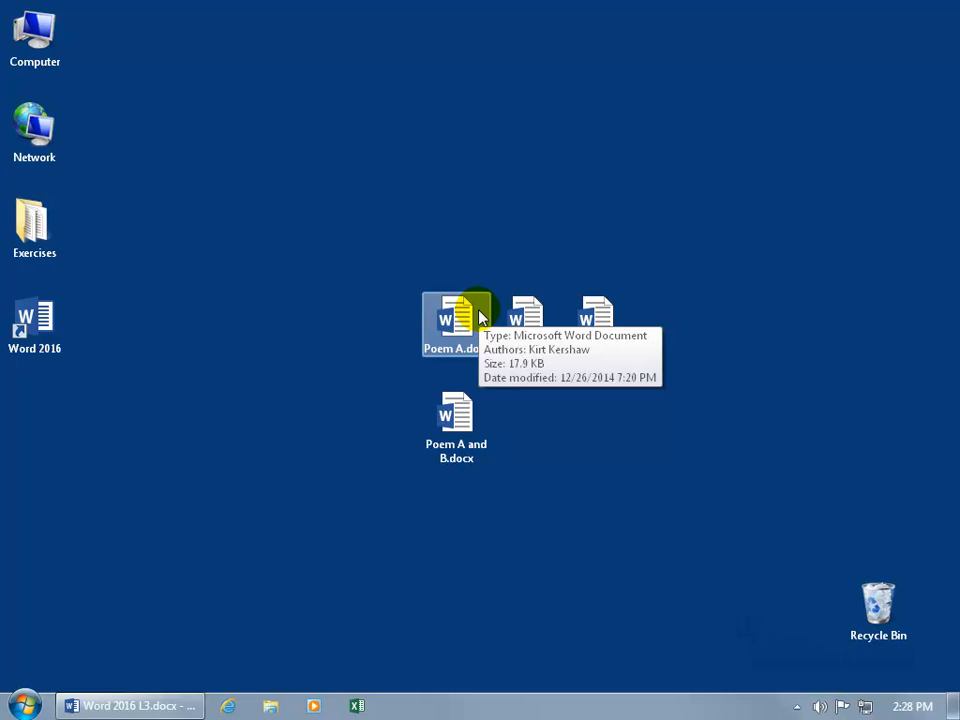
mouse_move(584, 310)
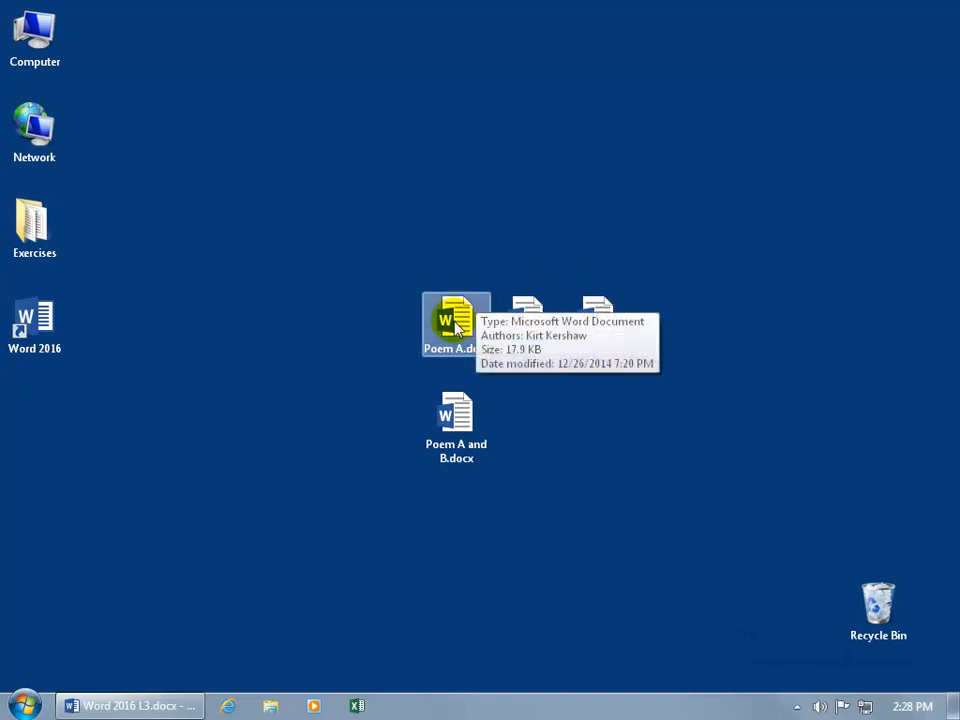
double_click(456, 320)
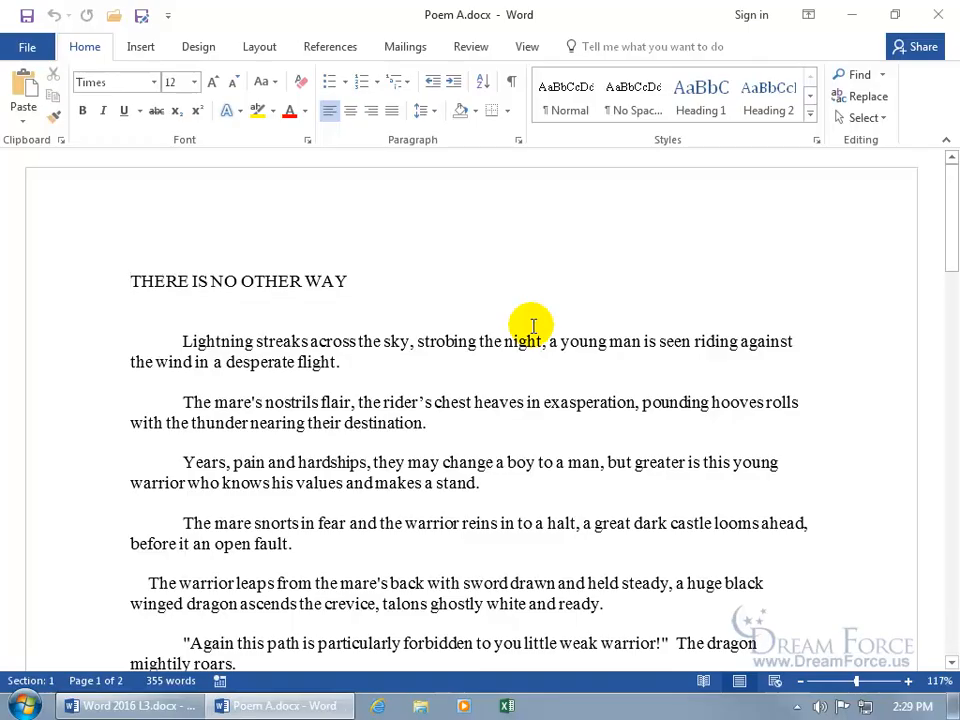
Step: Show the Review ribbon's Compare dropdown with its compare and combine choices
left_click(470, 46)
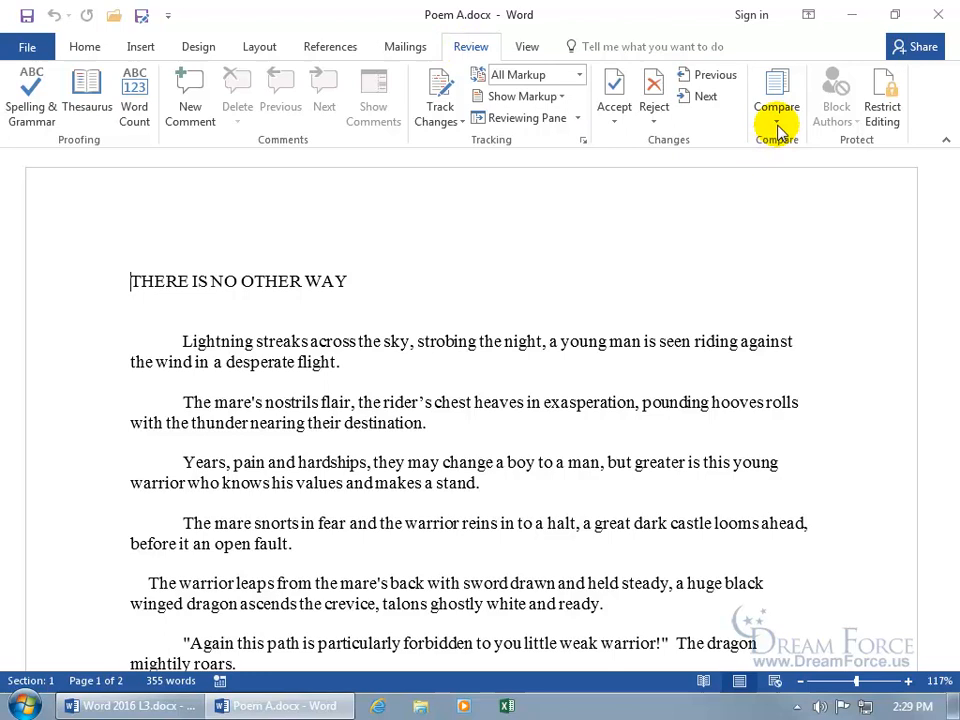
left_click(776, 96)
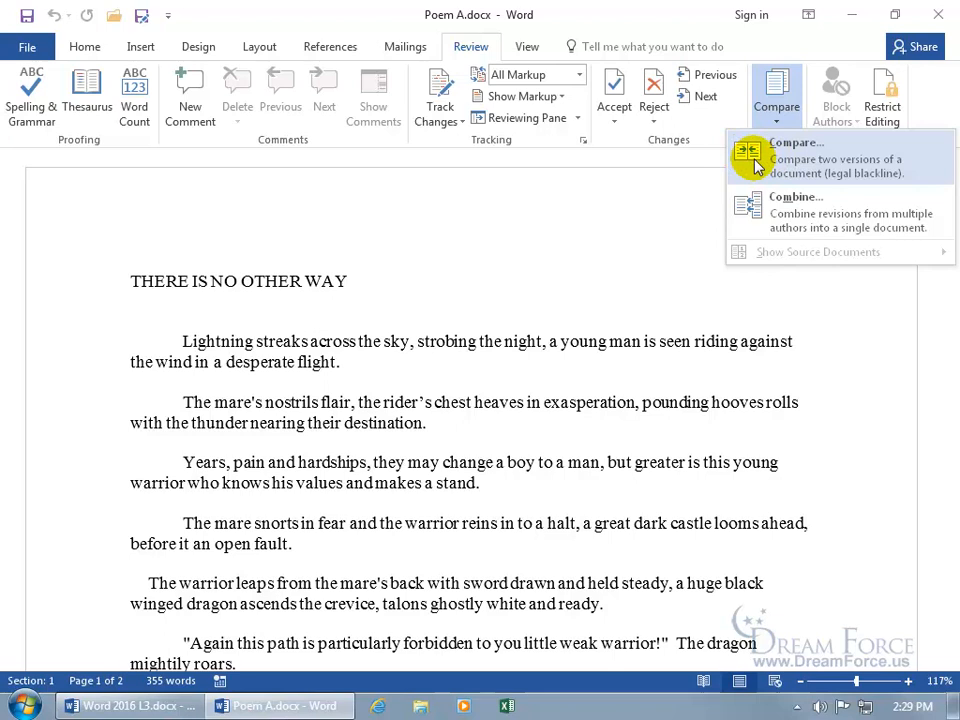
mouse_move(762, 212)
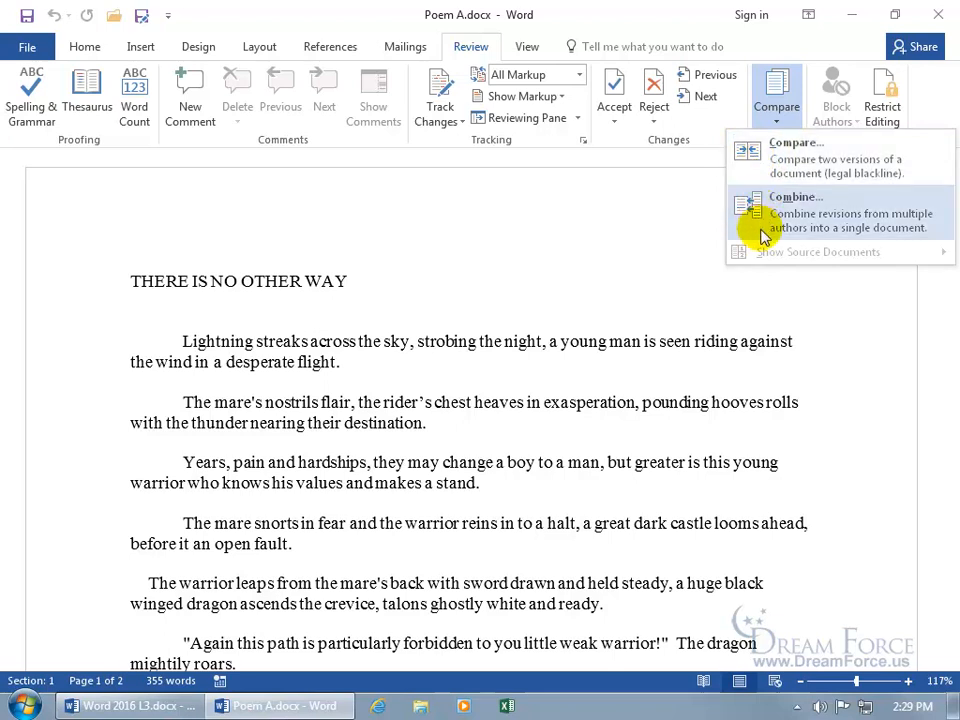
mouse_move(770, 284)
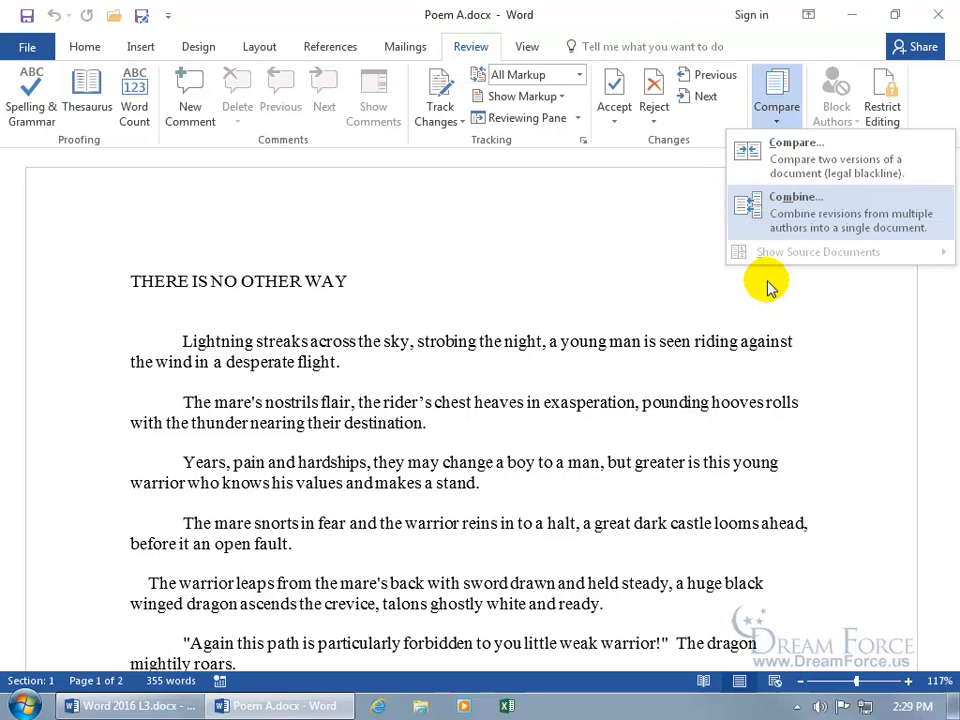
mouse_move(796, 210)
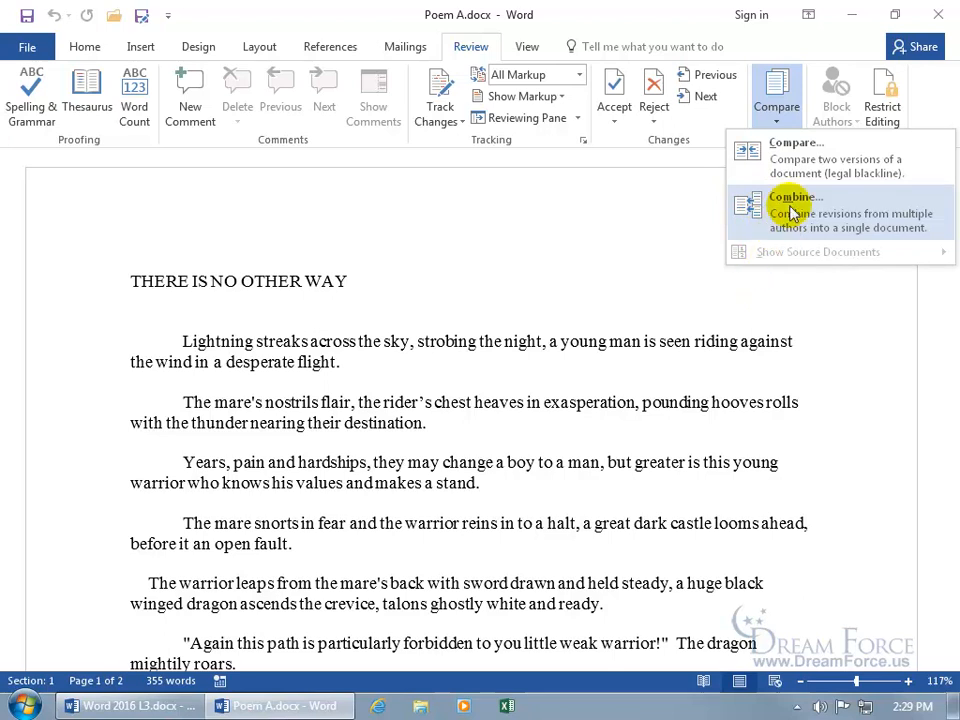
left_click(796, 198)
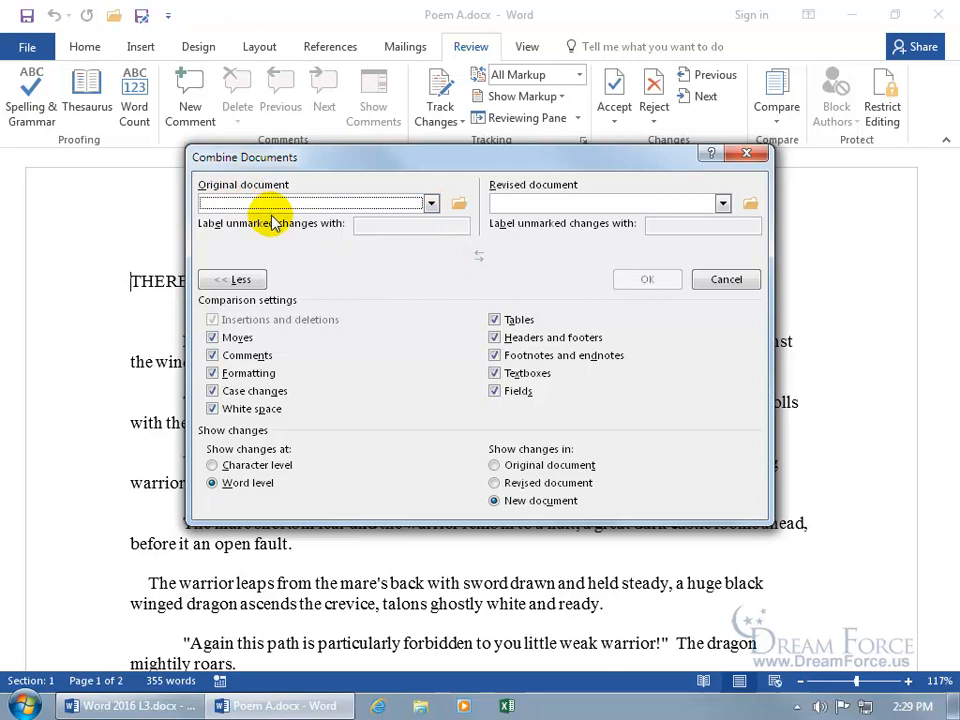
mouse_move(468, 42)
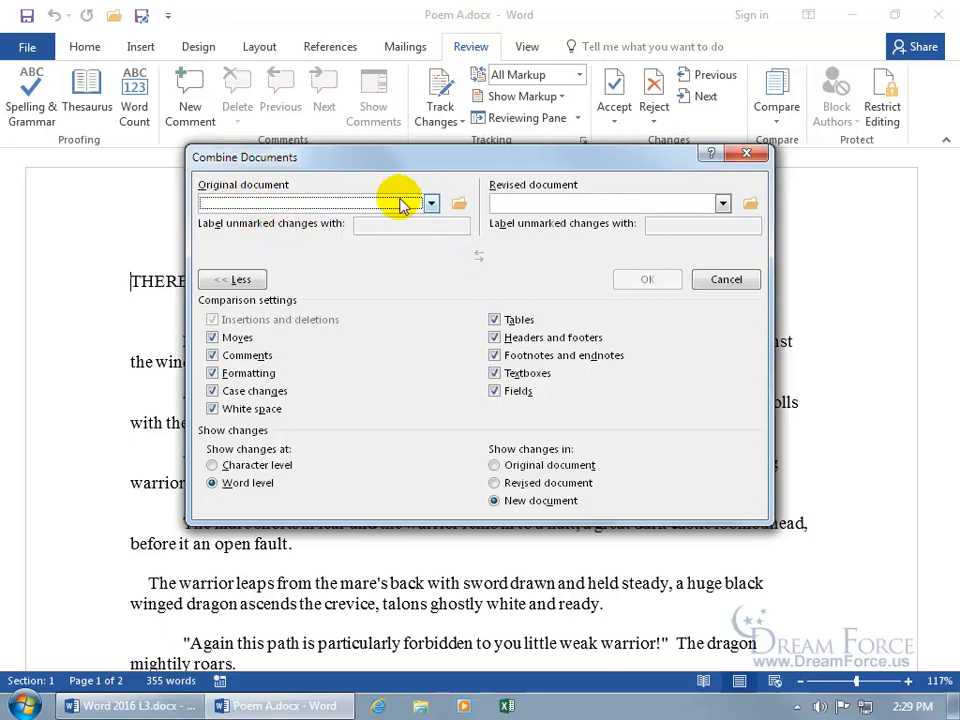
left_click(458, 204)
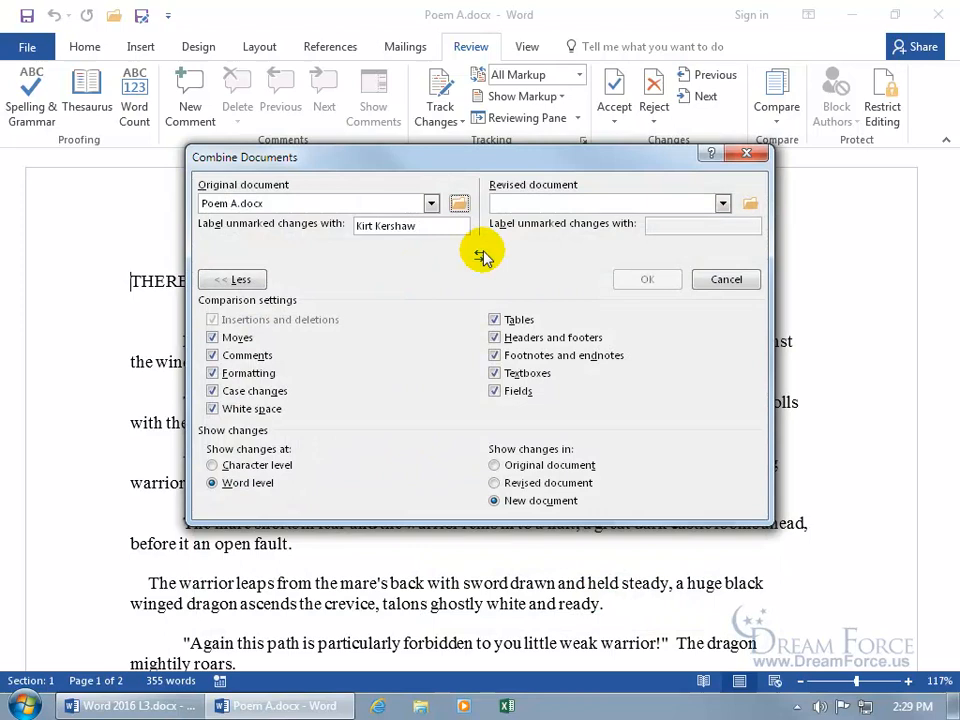
left_click(750, 204)
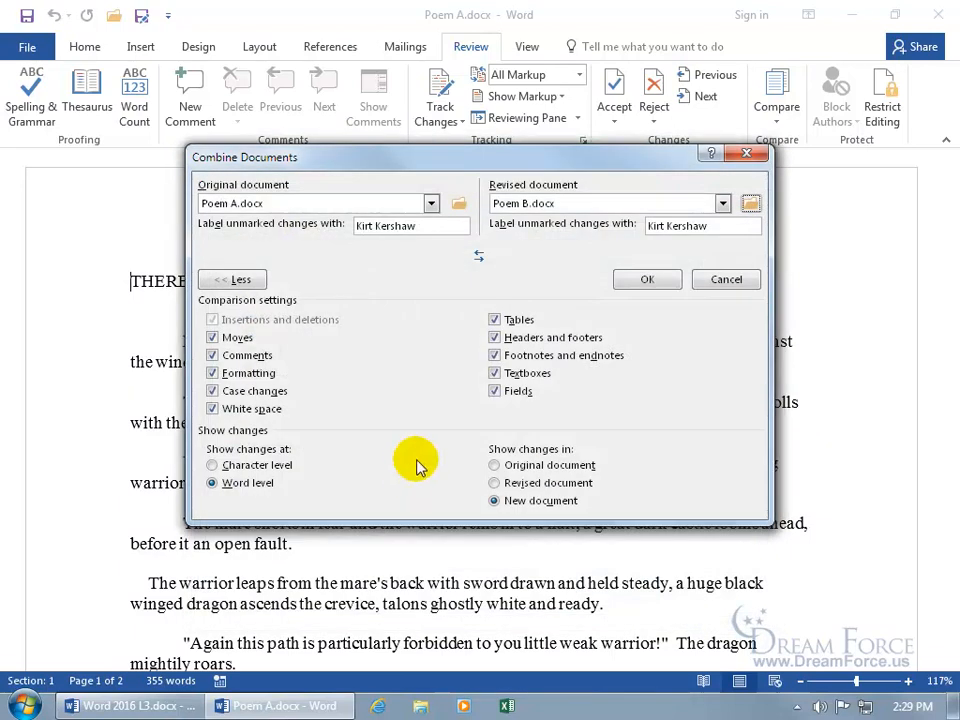
mouse_move(408, 276)
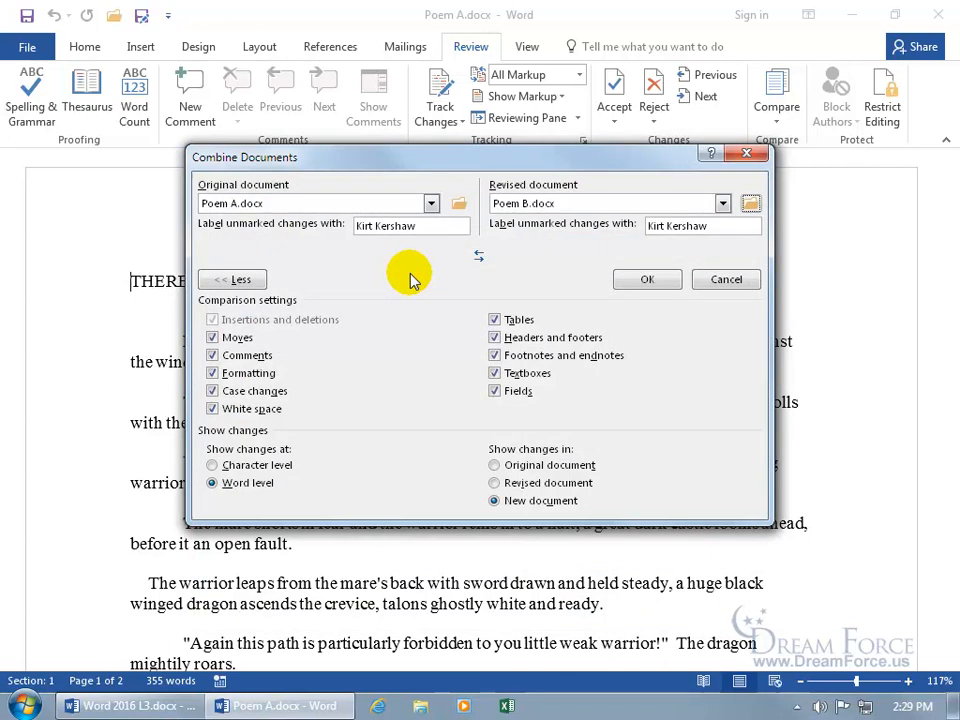
mouse_move(528, 244)
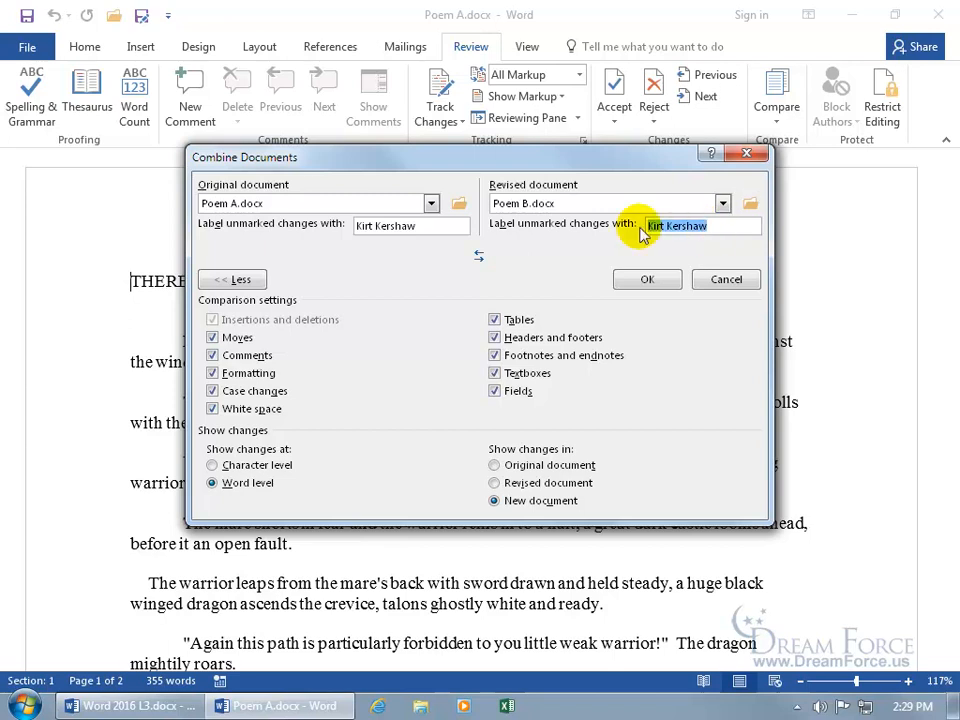
type("Karl")
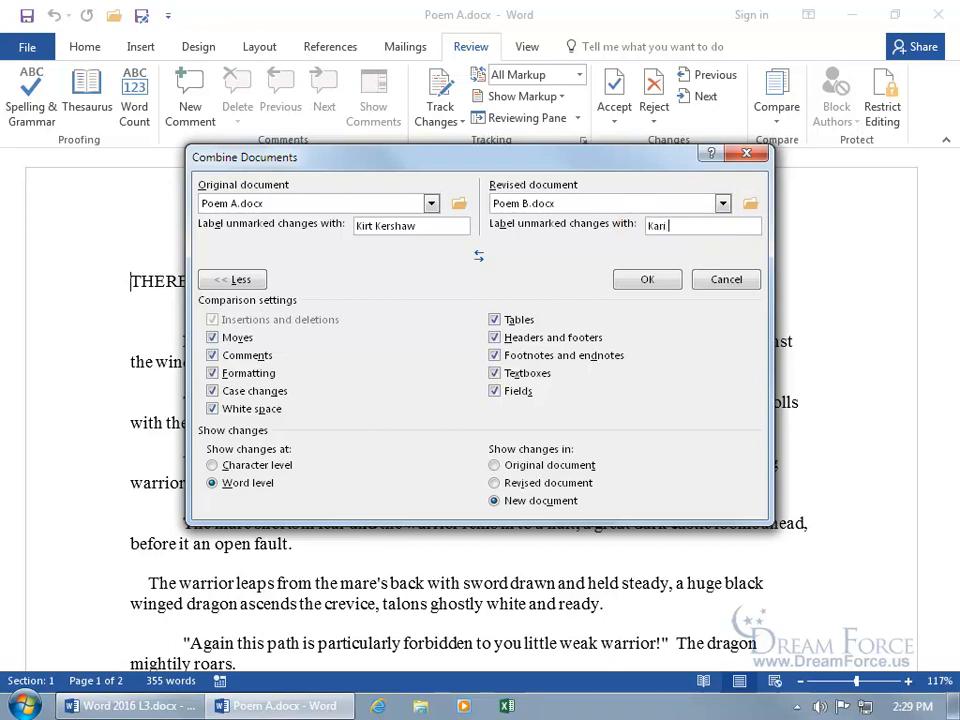
type("Heffernan")
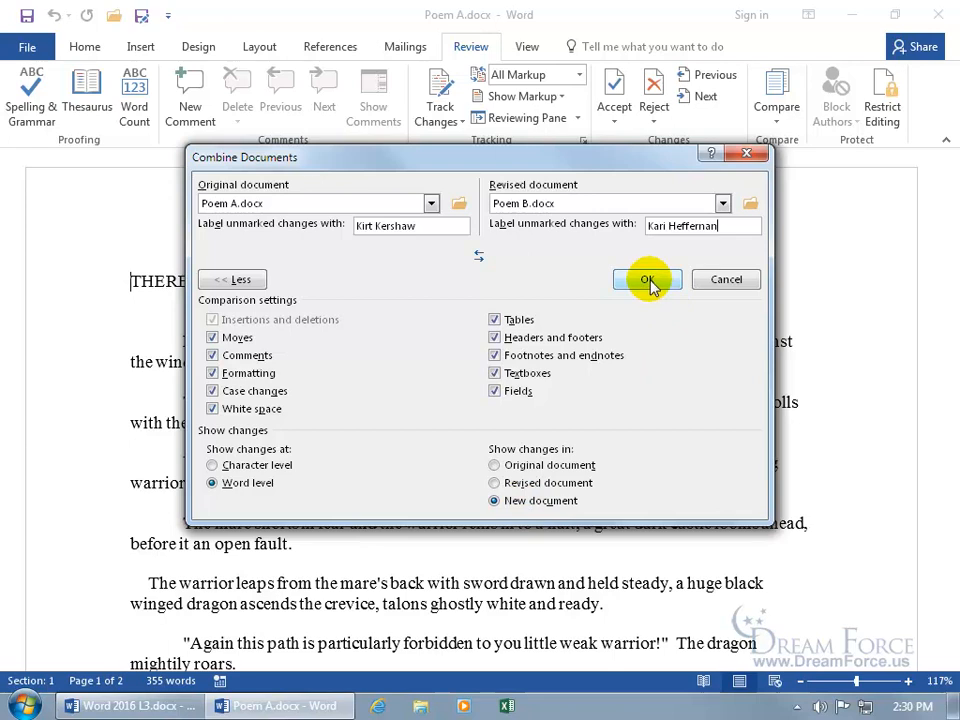
Step: Create the combined document, reject the title change, then restore it so all markup remains
left_click(646, 280)
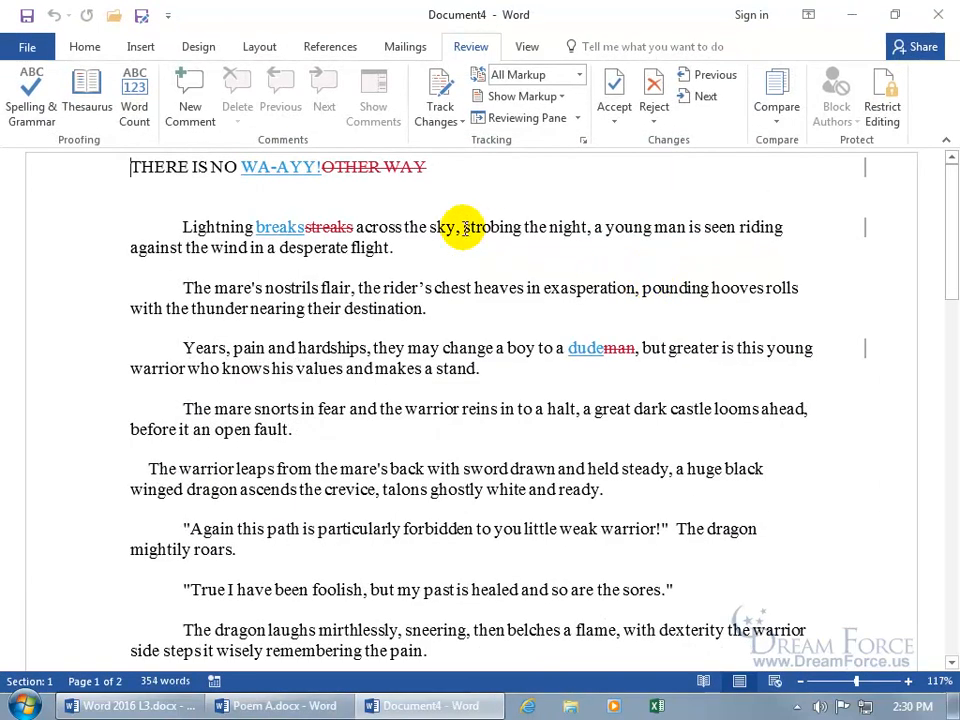
mouse_move(320, 204)
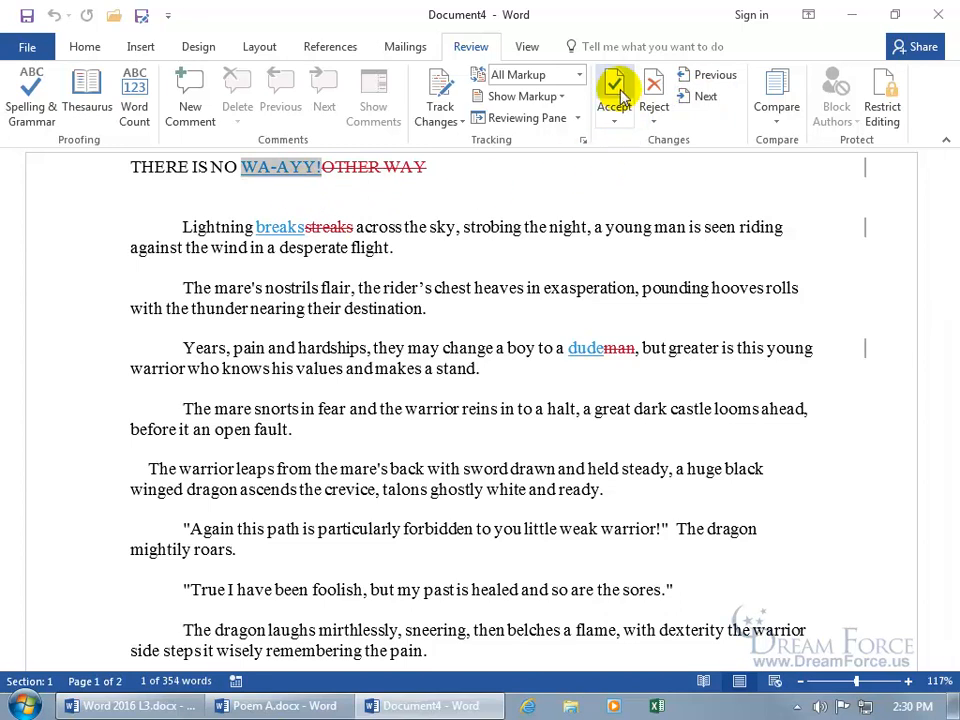
mouse_move(652, 90)
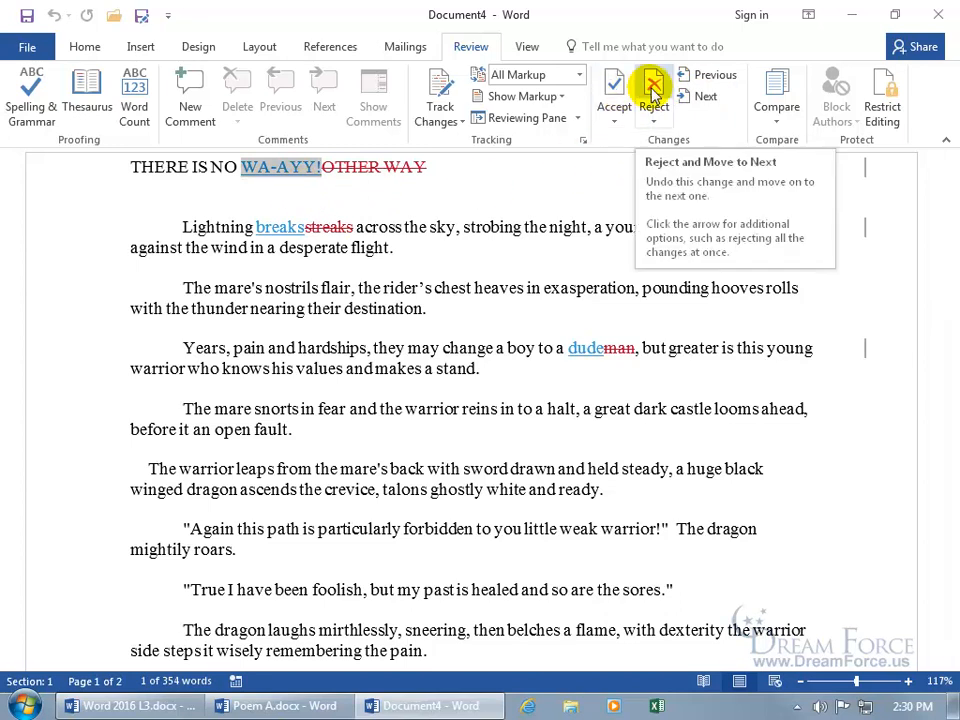
left_click(652, 90)
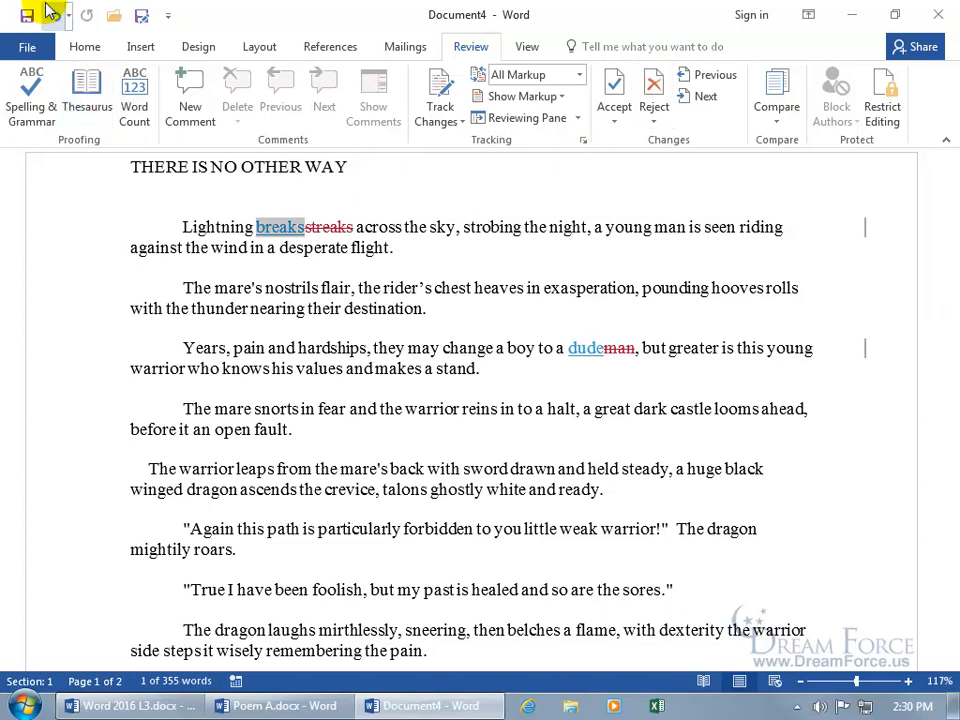
type("WA-AYY!")
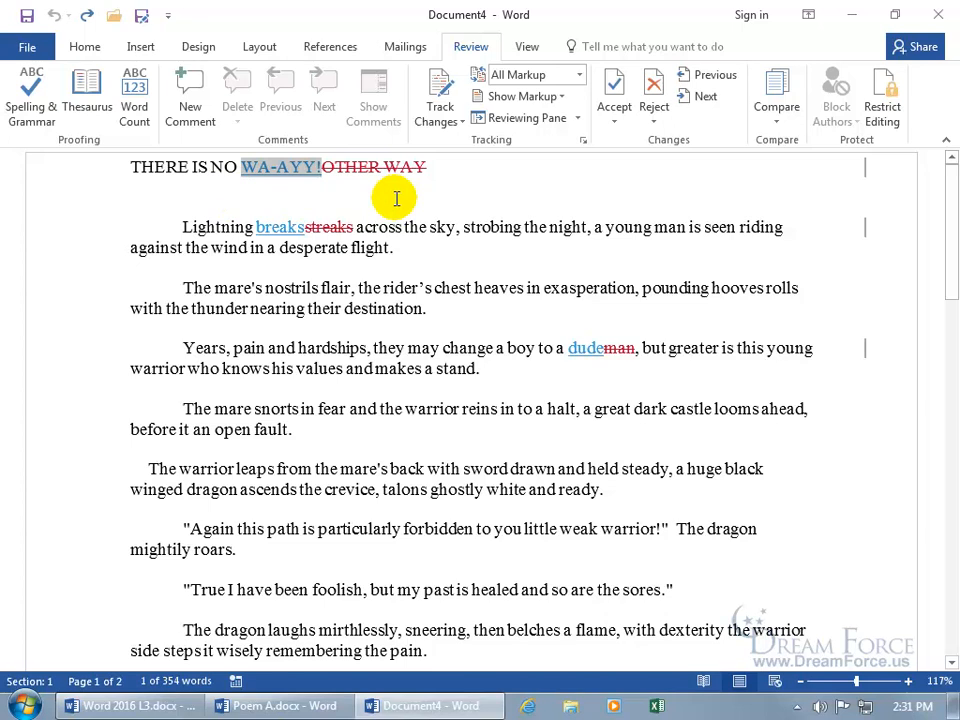
Step: Start a second combine using the current merged document as the original
left_click(776, 96)
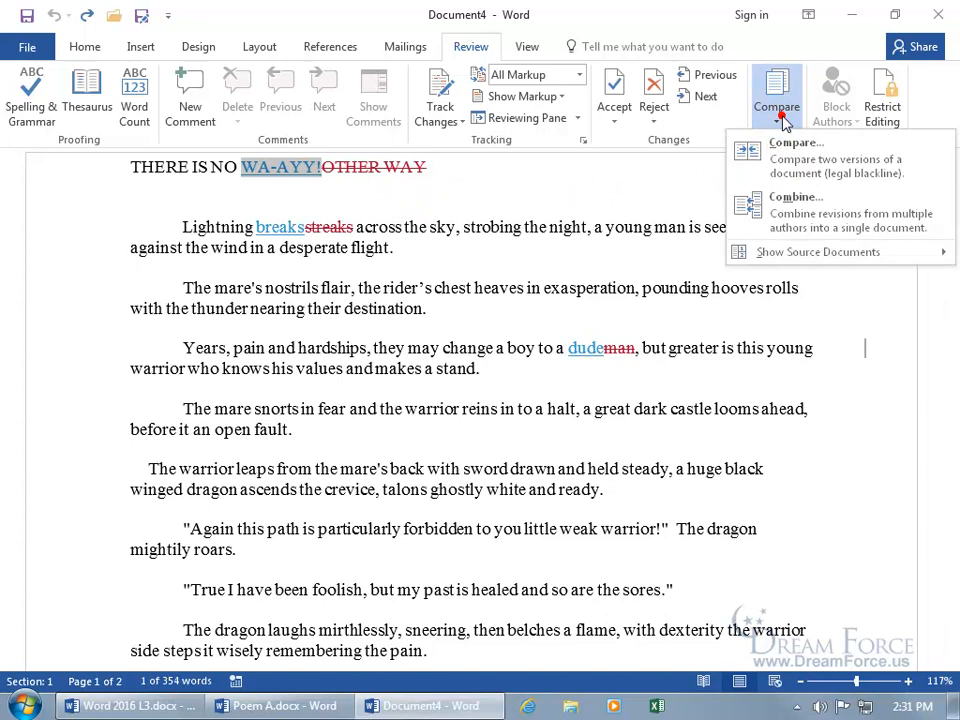
mouse_move(790, 210)
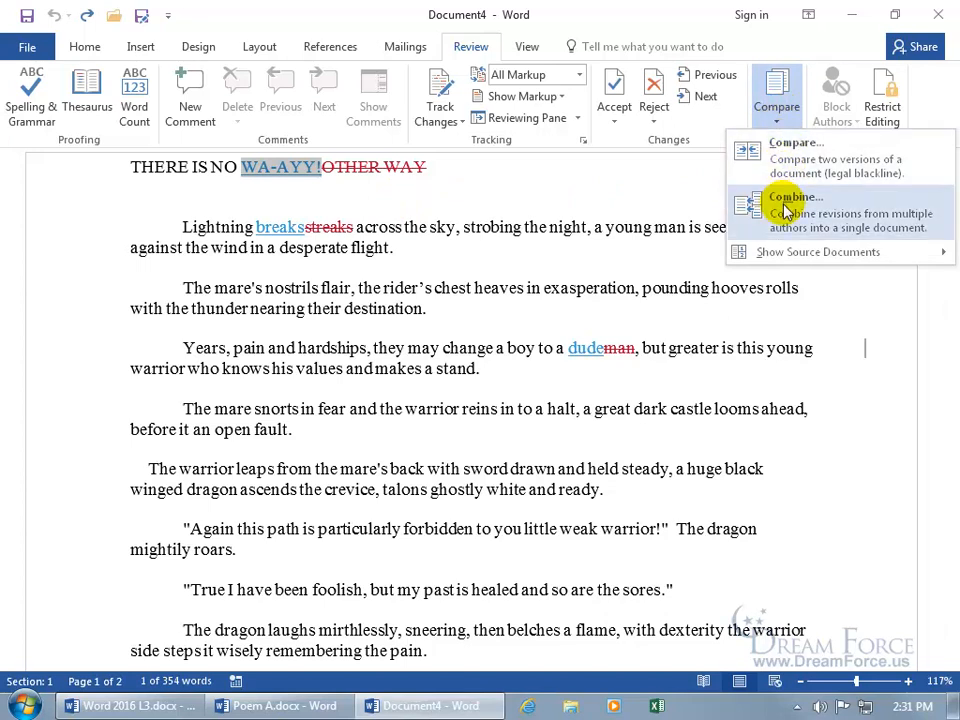
left_click(792, 204)
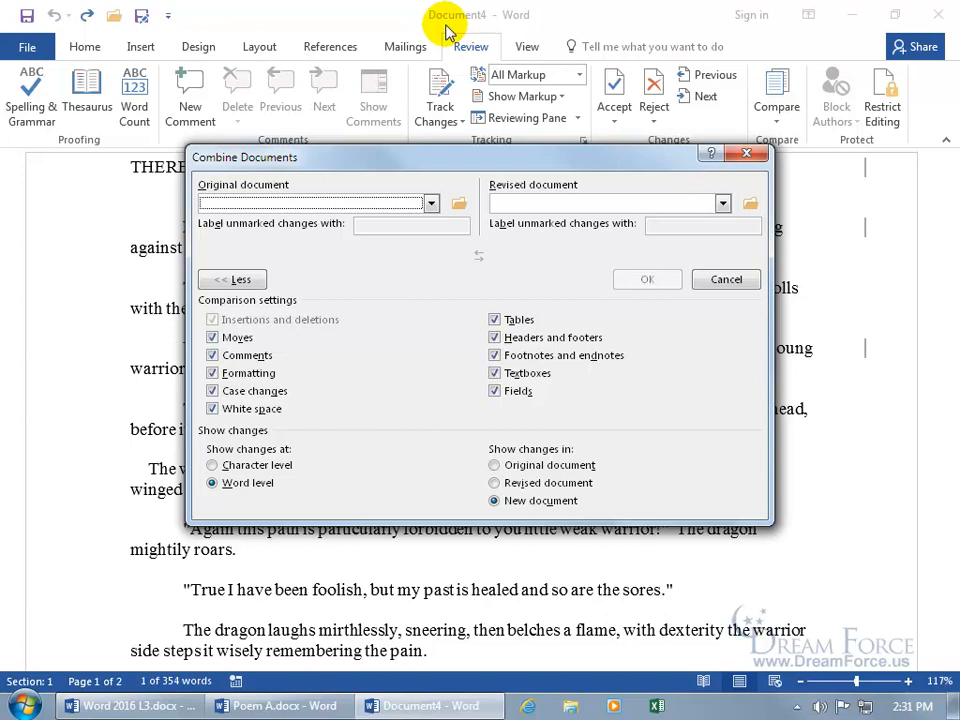
mouse_move(444, 38)
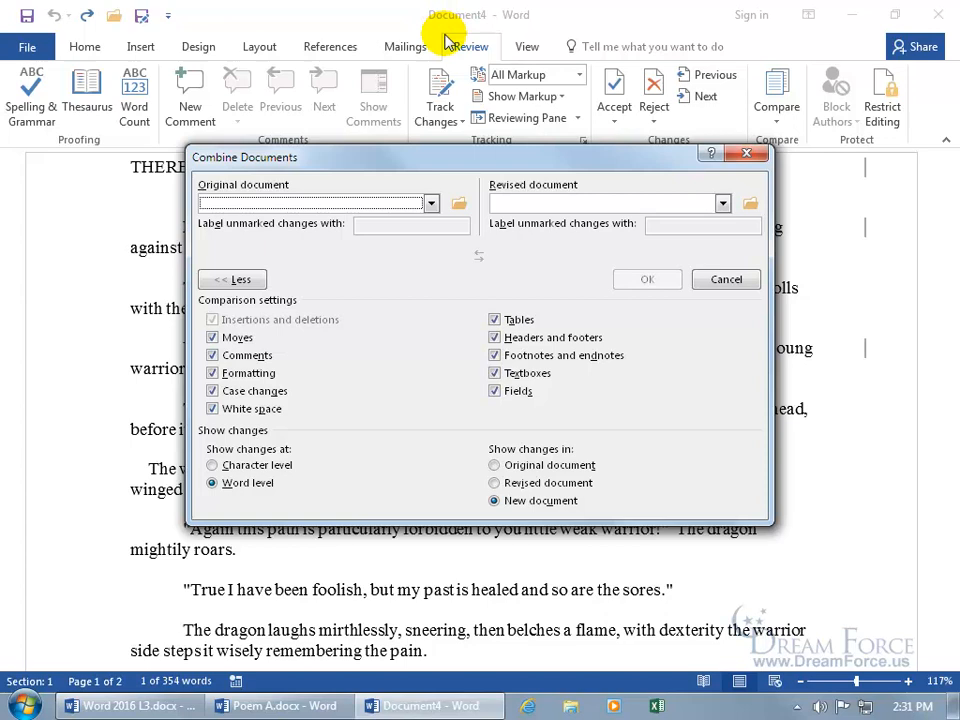
left_click(432, 204)
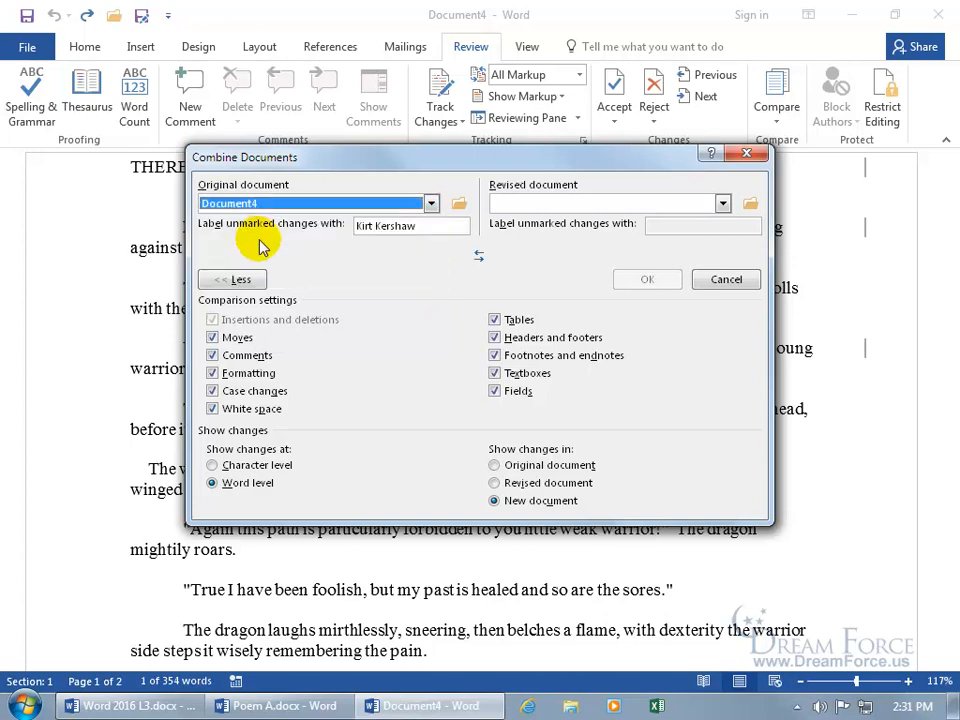
Step: Set Poem C.docx as the revised document with its changes labelled Mr. H
left_click(750, 204)
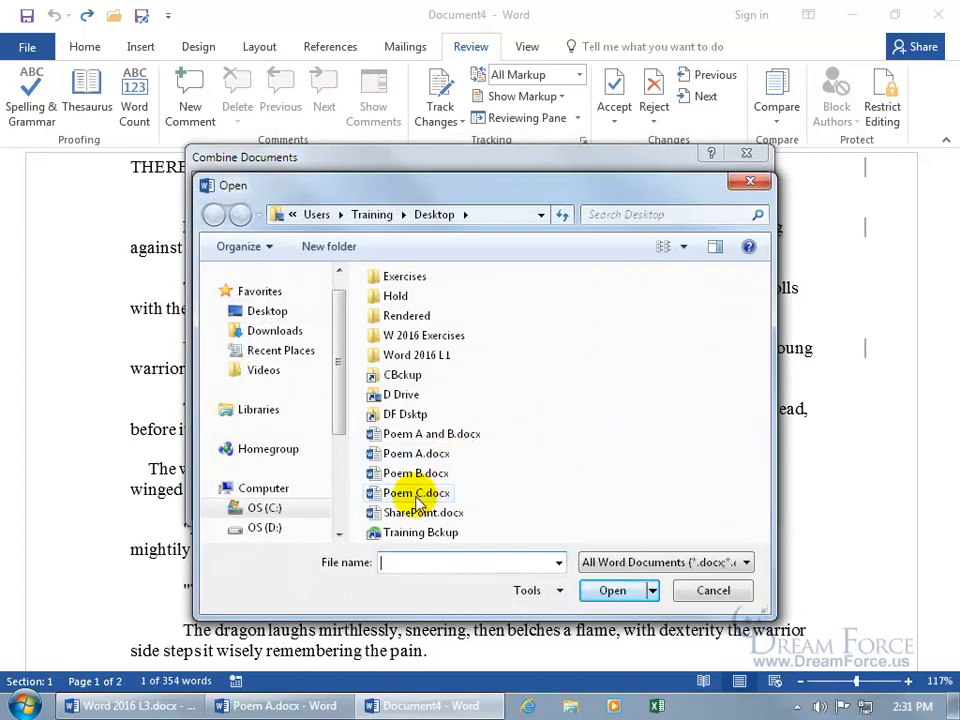
left_click(416, 492)
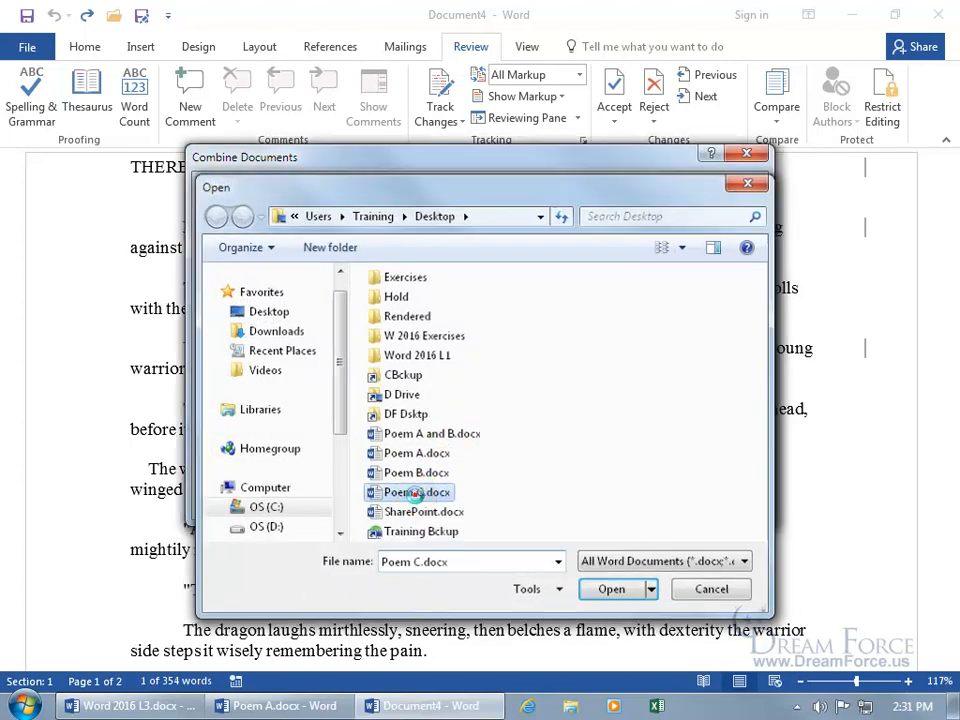
left_click(612, 588)
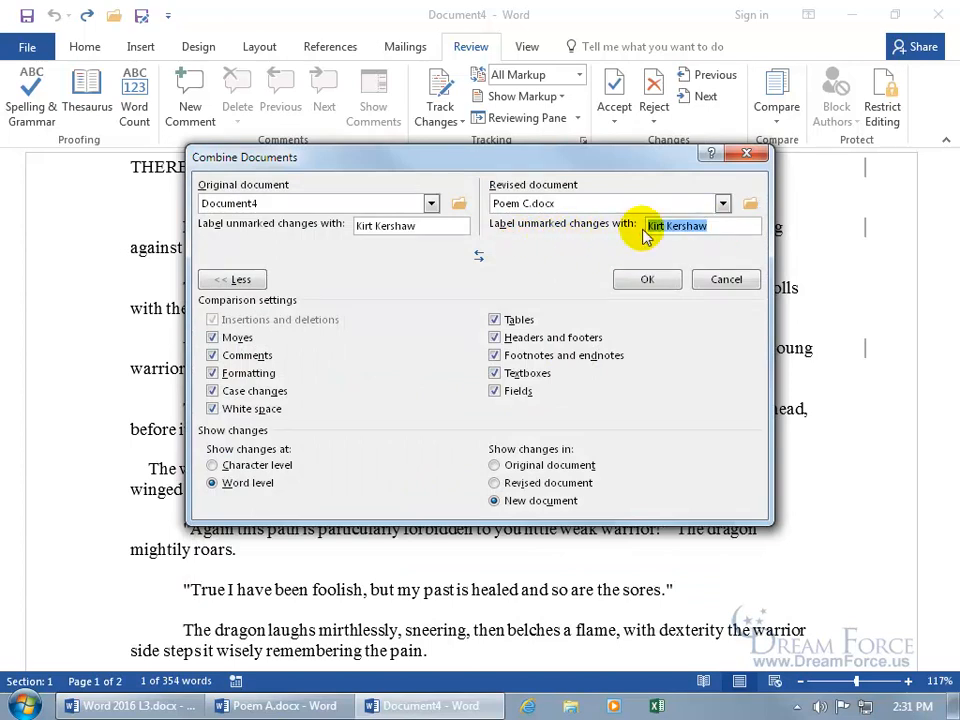
type("Mr. H")
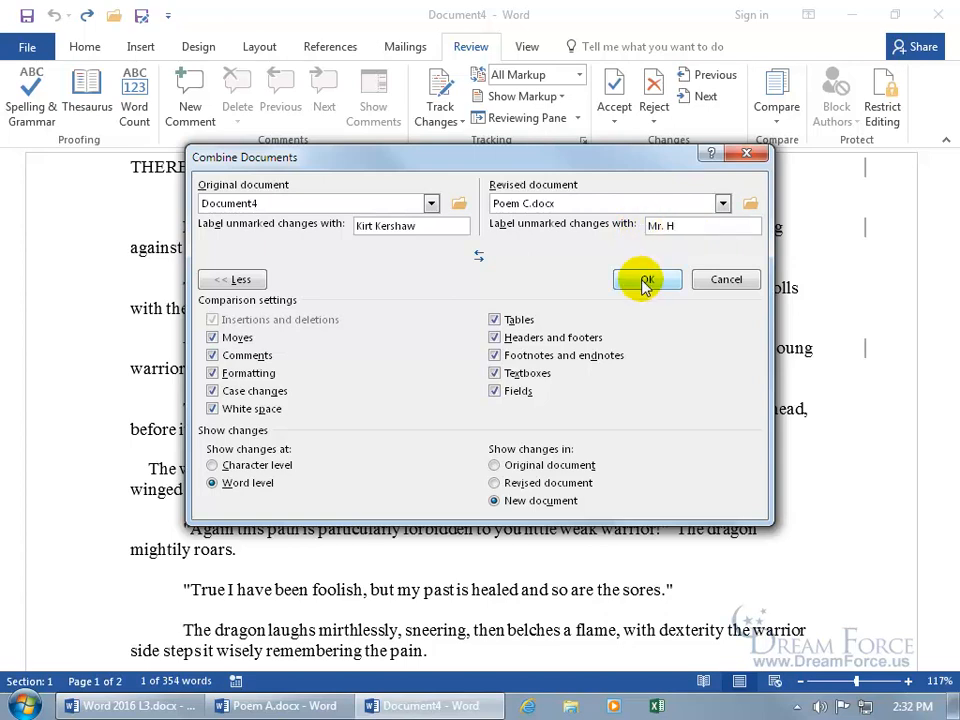
Step: Run the merge so Poem C's wording changes appear as tracked edits in Document5
left_click(646, 280)
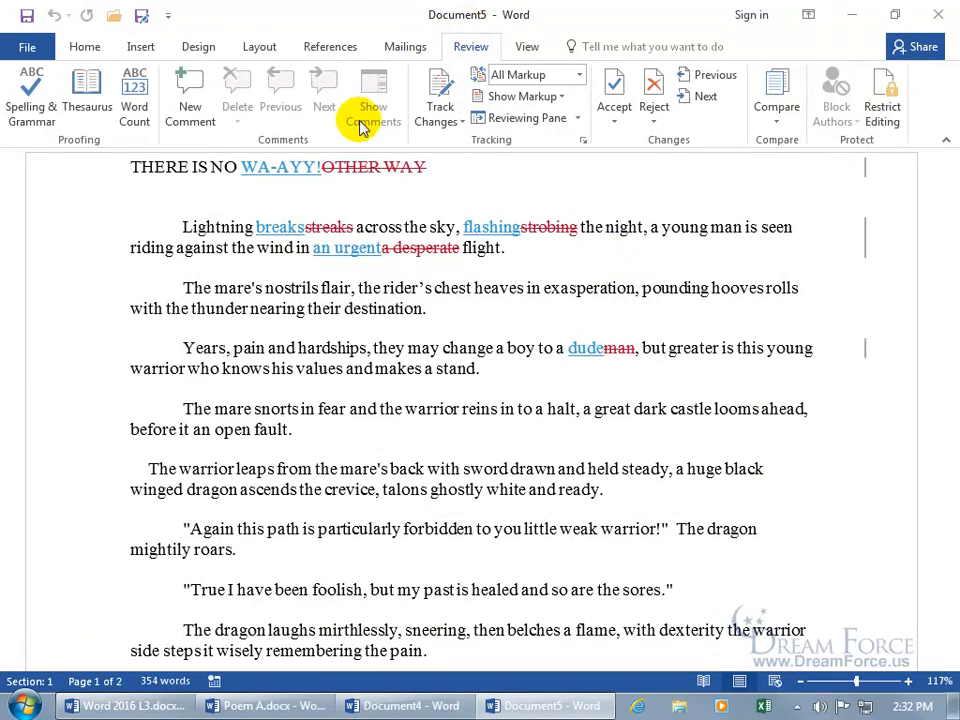
mouse_move(296, 168)
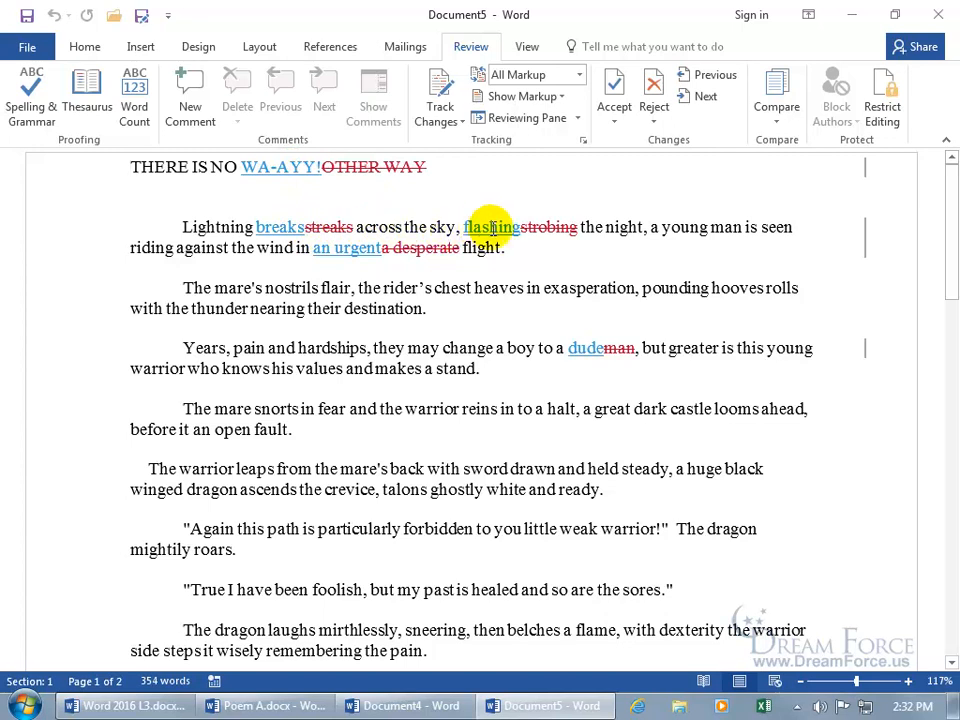
mouse_move(490, 228)
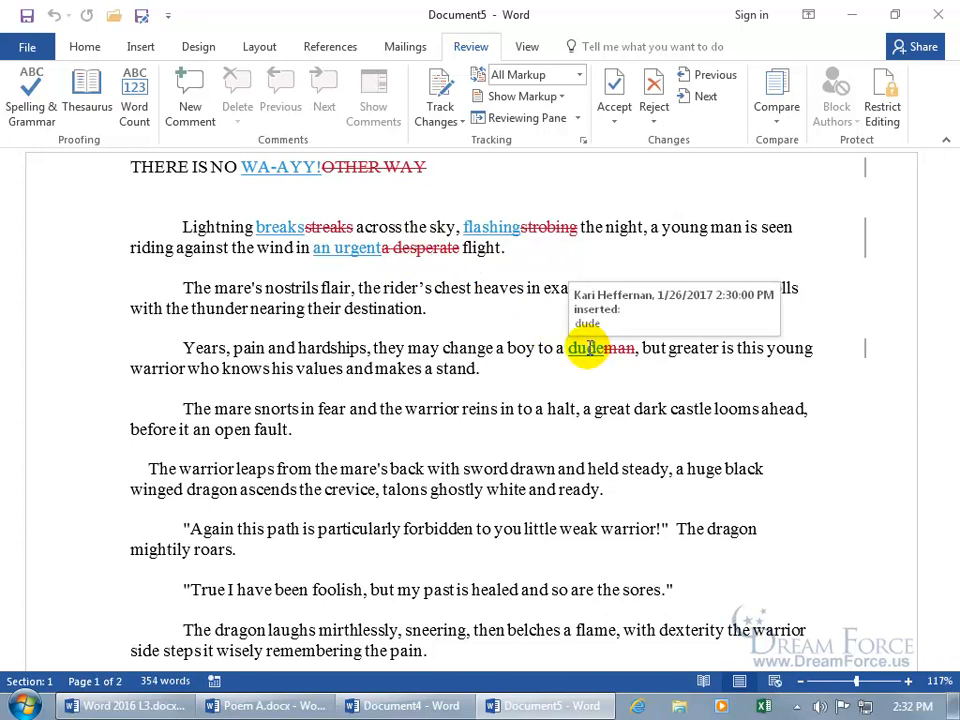
mouse_move(460, 300)
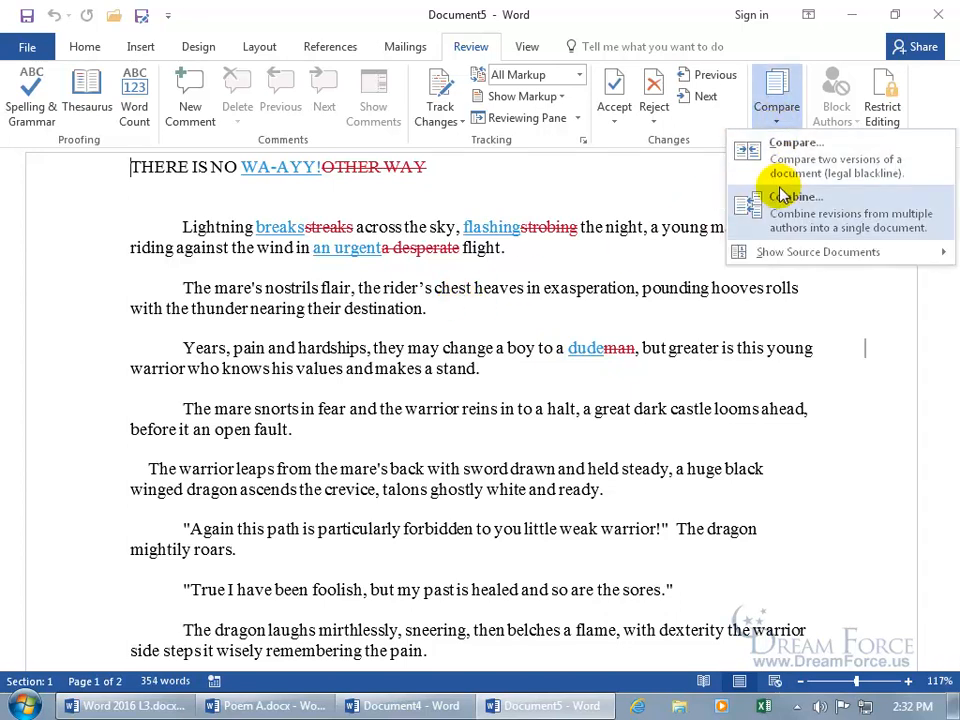
left_click(798, 196)
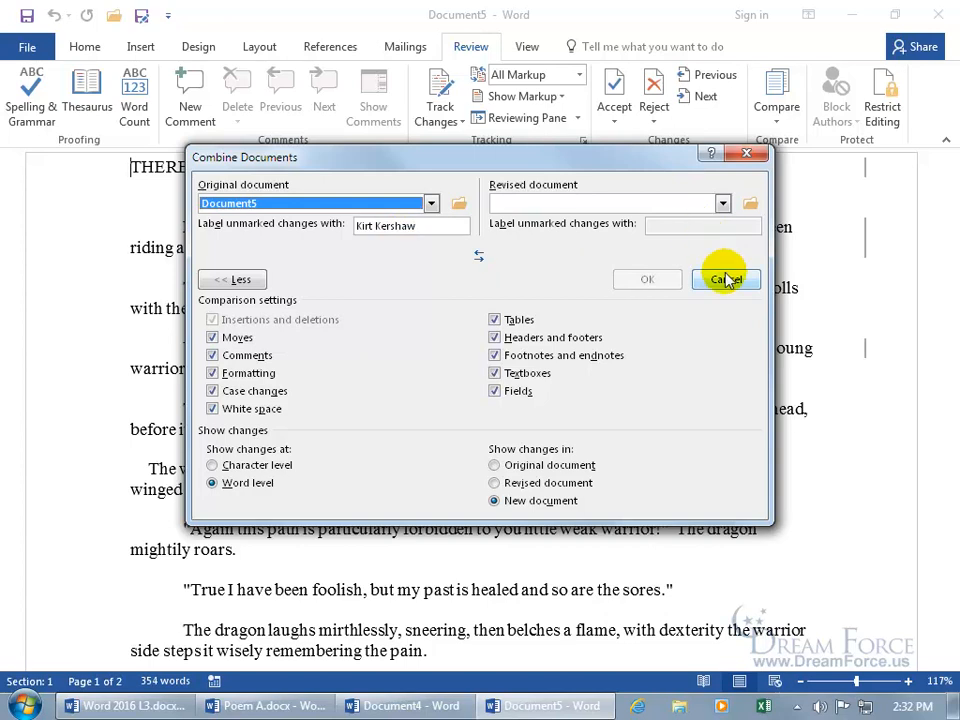
left_click(724, 278)
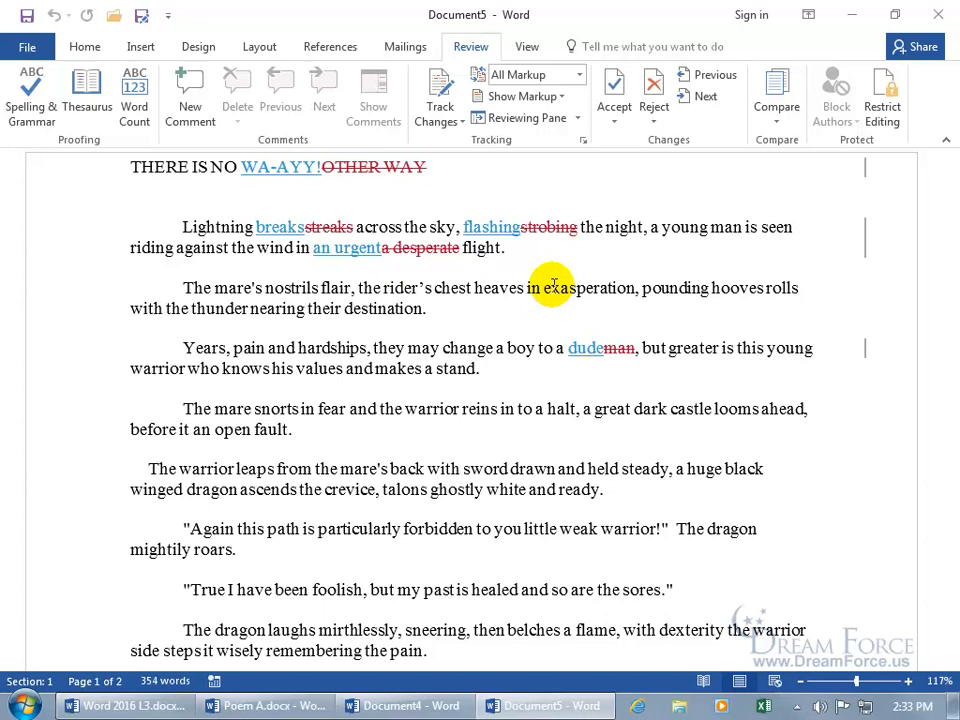
left_click(132, 168)
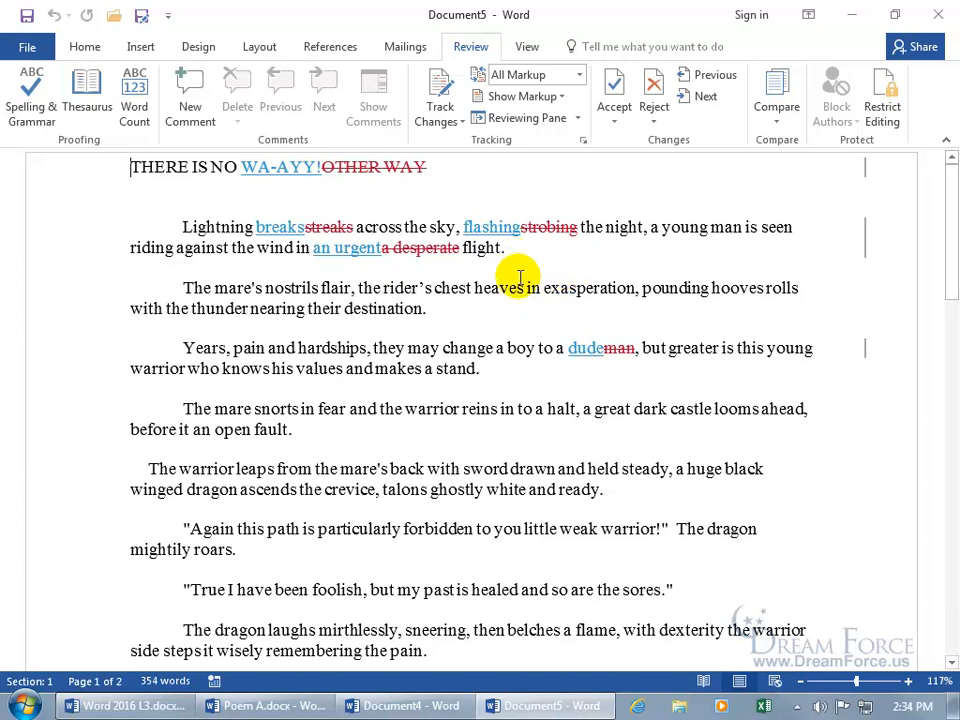
mouse_move(560, 268)
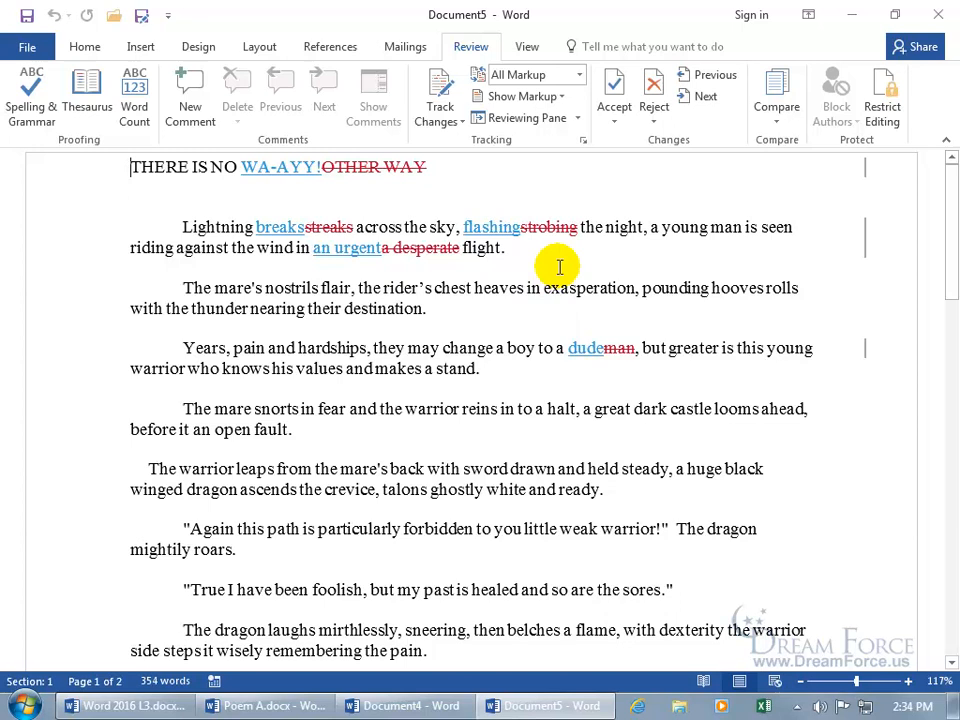
mouse_move(452, 204)
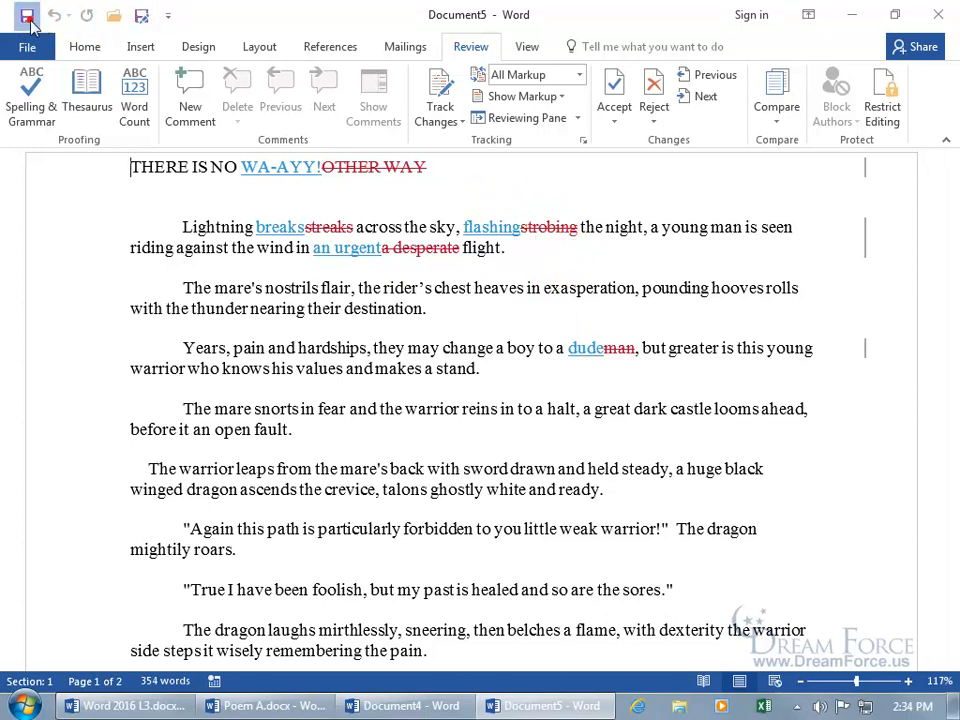
Step: Attempt Save As over Poem A.docx, accept the same-name refusal, and cancel back to the document
left_click(28, 16)
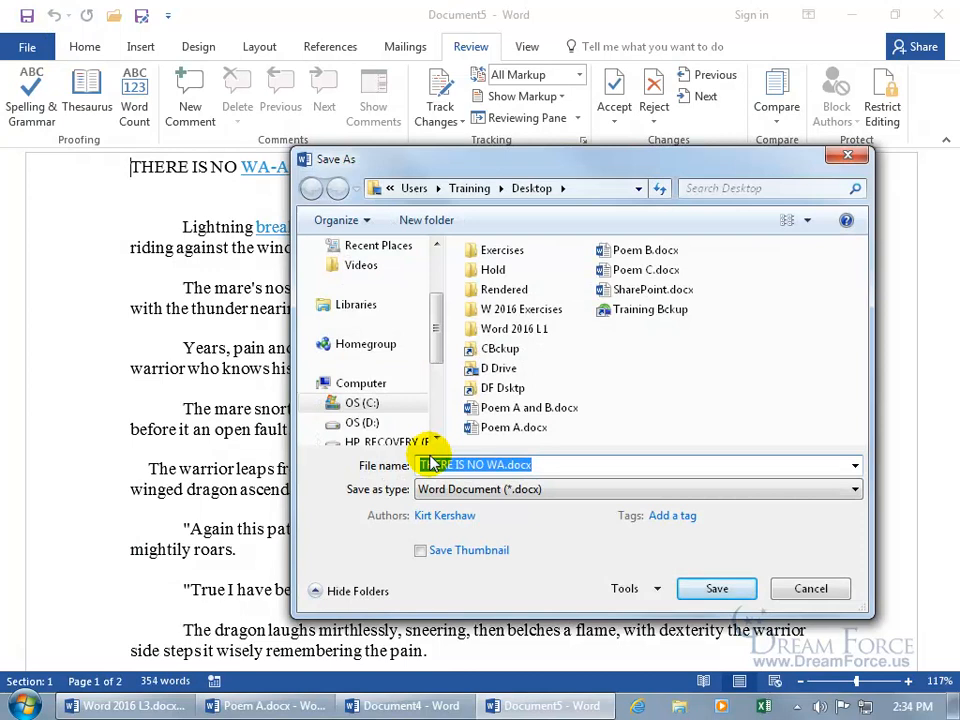
left_click(514, 428)
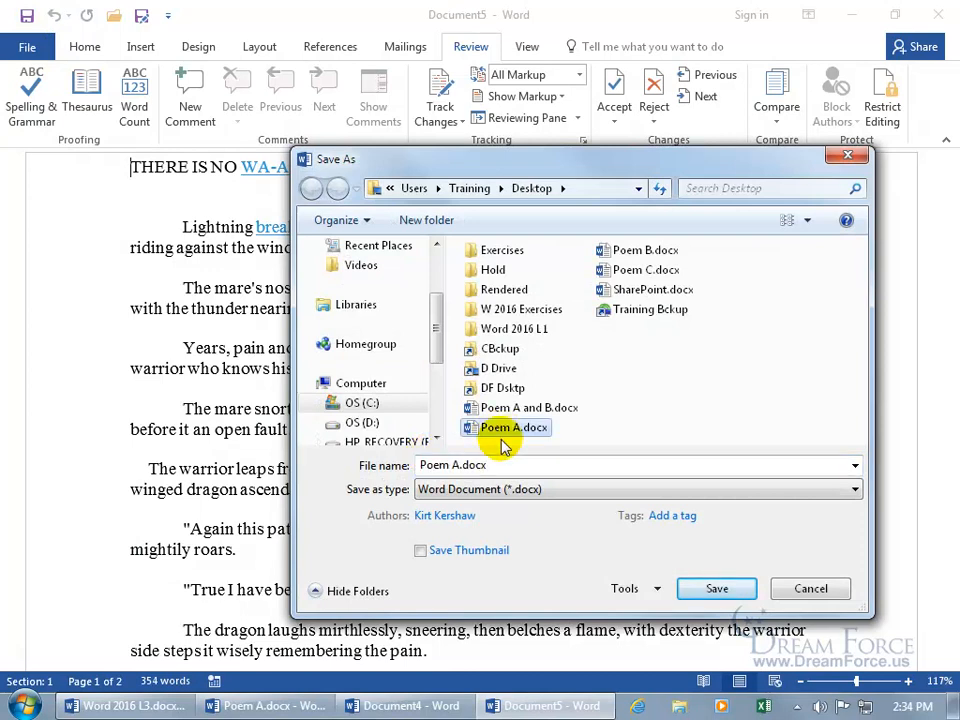
left_click(716, 588)
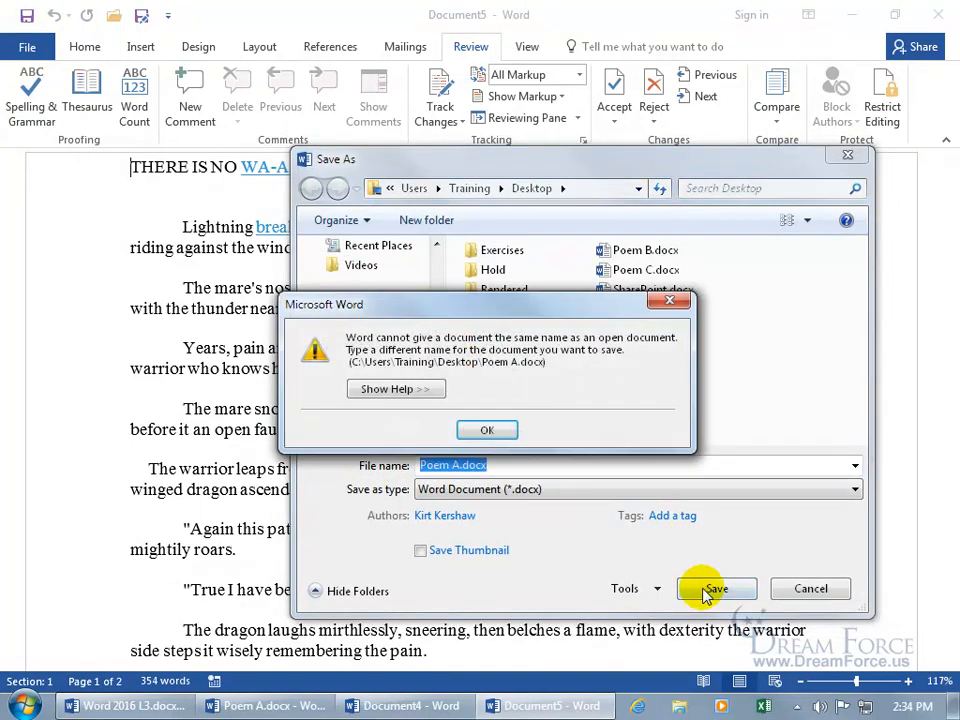
mouse_move(532, 362)
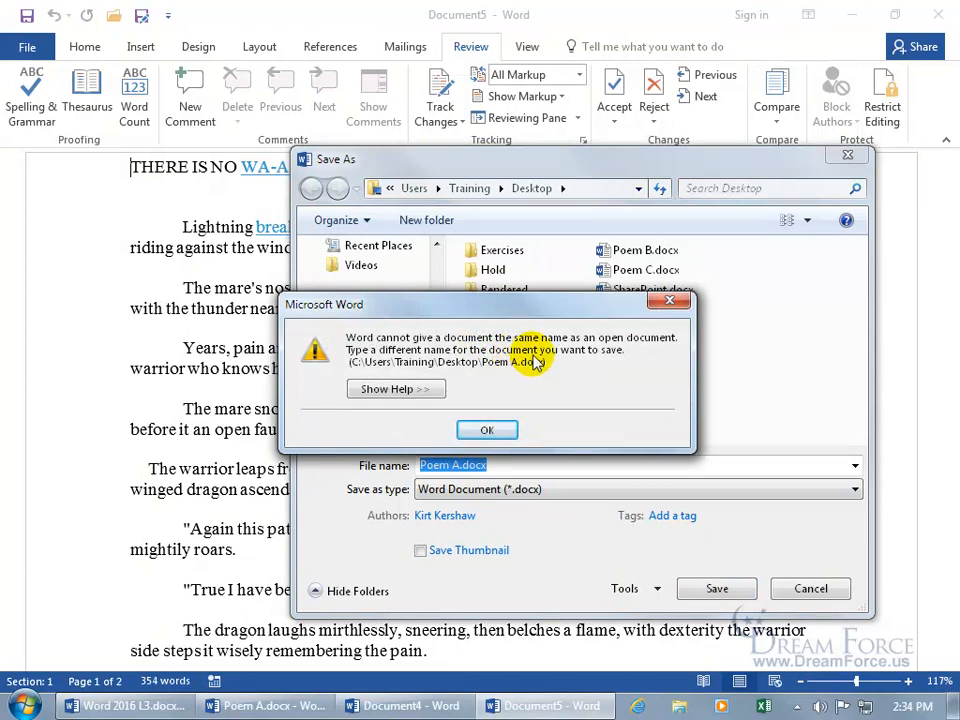
left_click(488, 428)
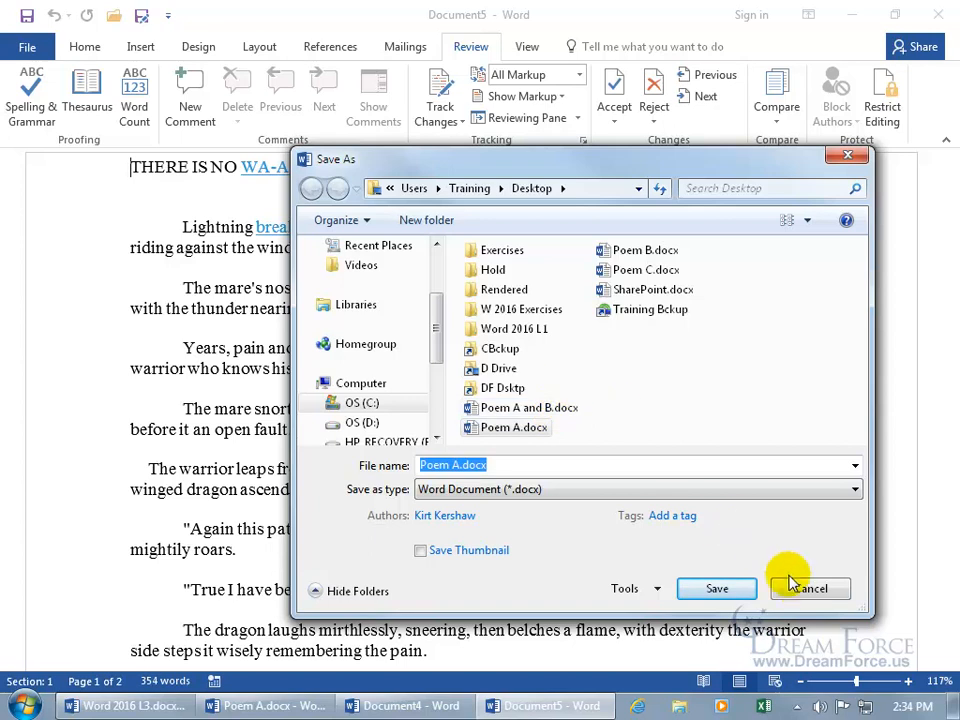
left_click(808, 588)
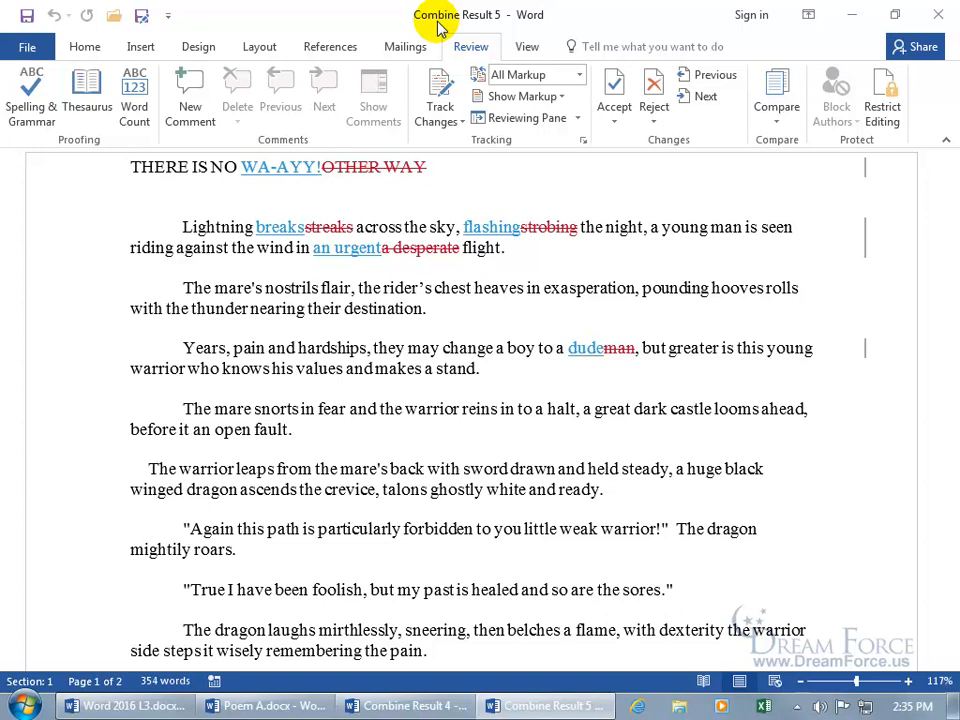
Step: Reopen Combine Documents and examine the 'Show changes in' original/revised/new document options
left_click(776, 96)
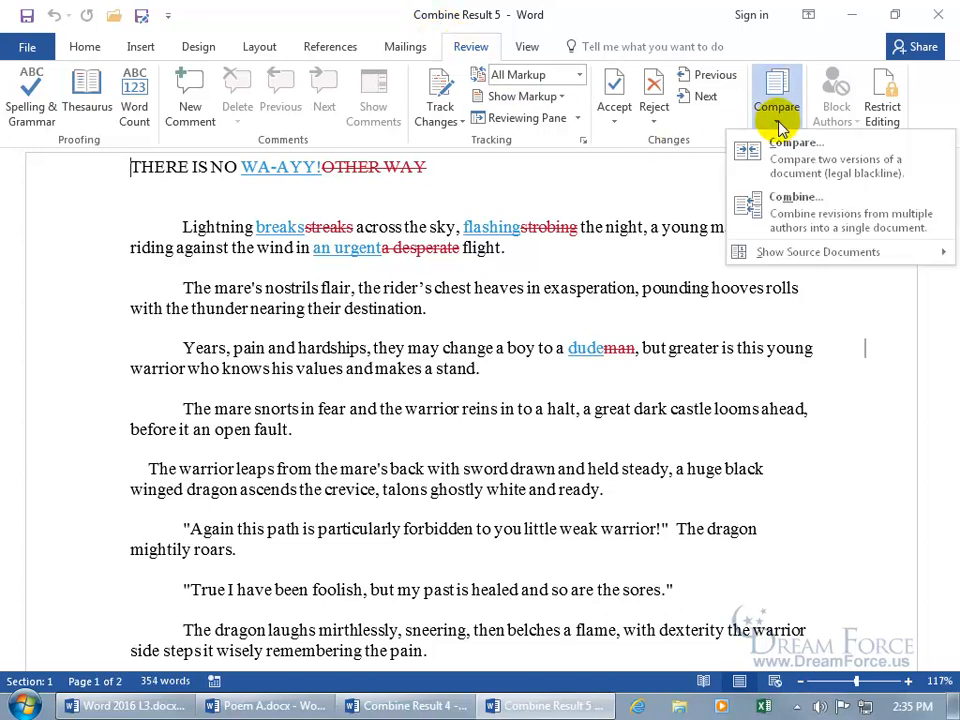
mouse_move(796, 212)
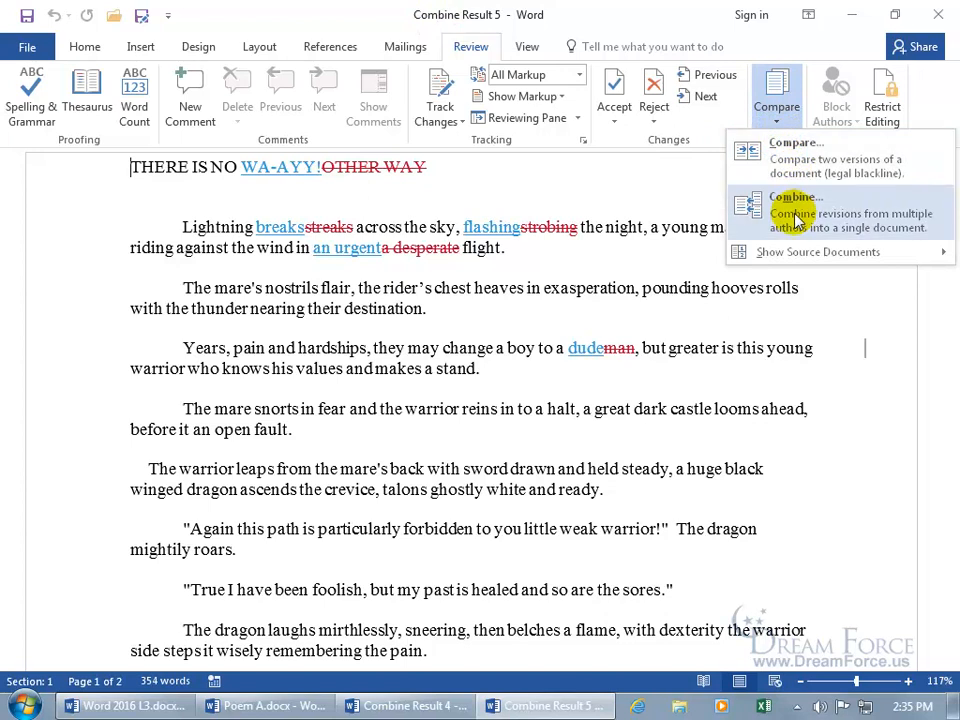
left_click(796, 198)
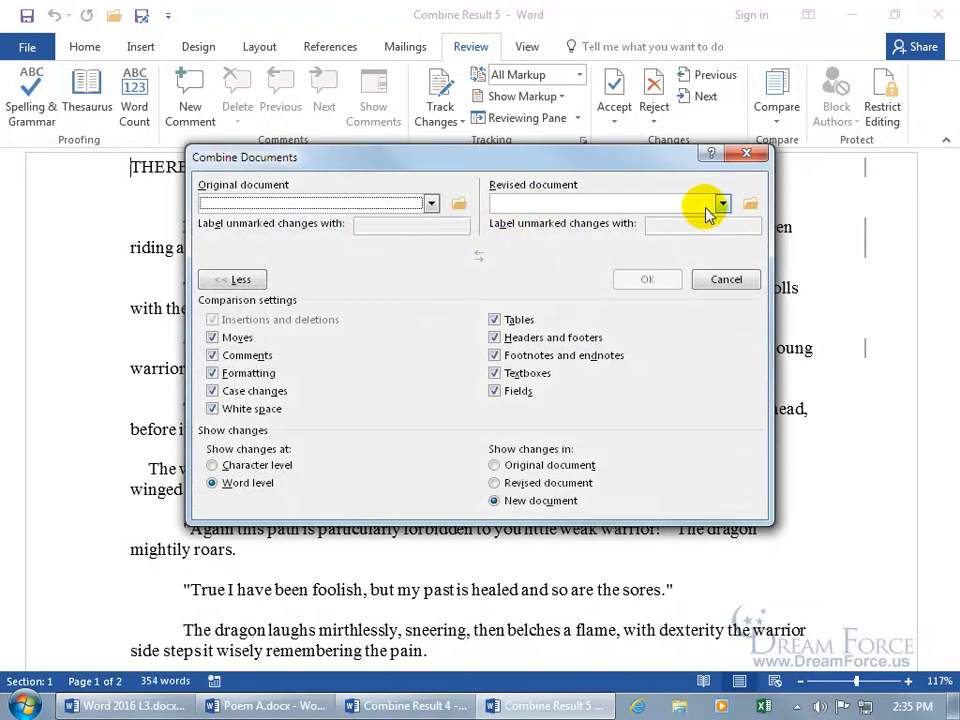
left_click(492, 464)
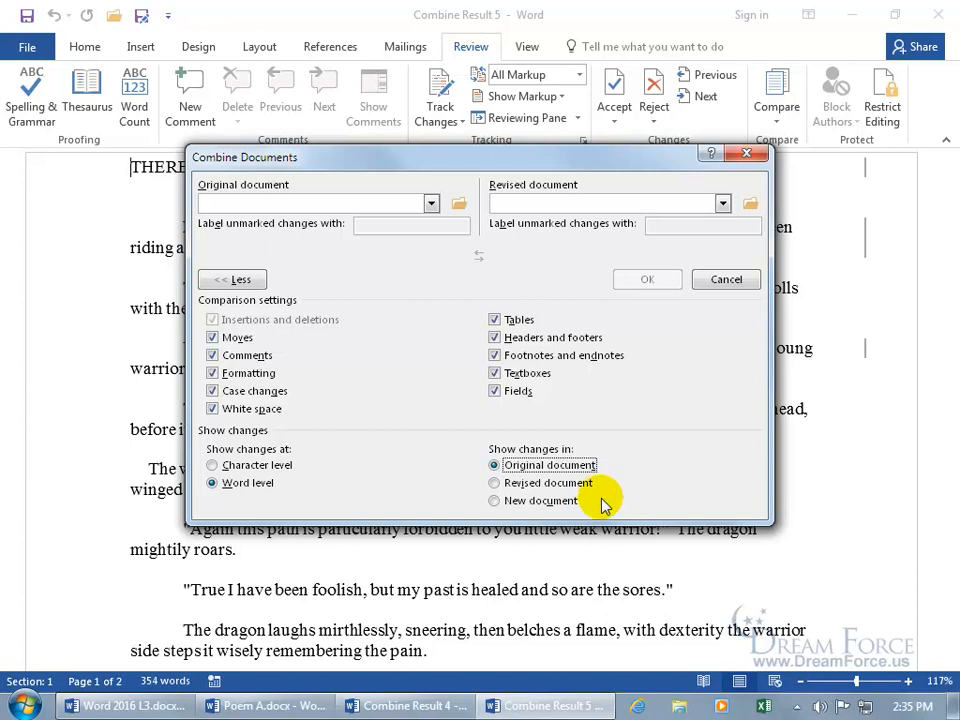
mouse_move(570, 504)
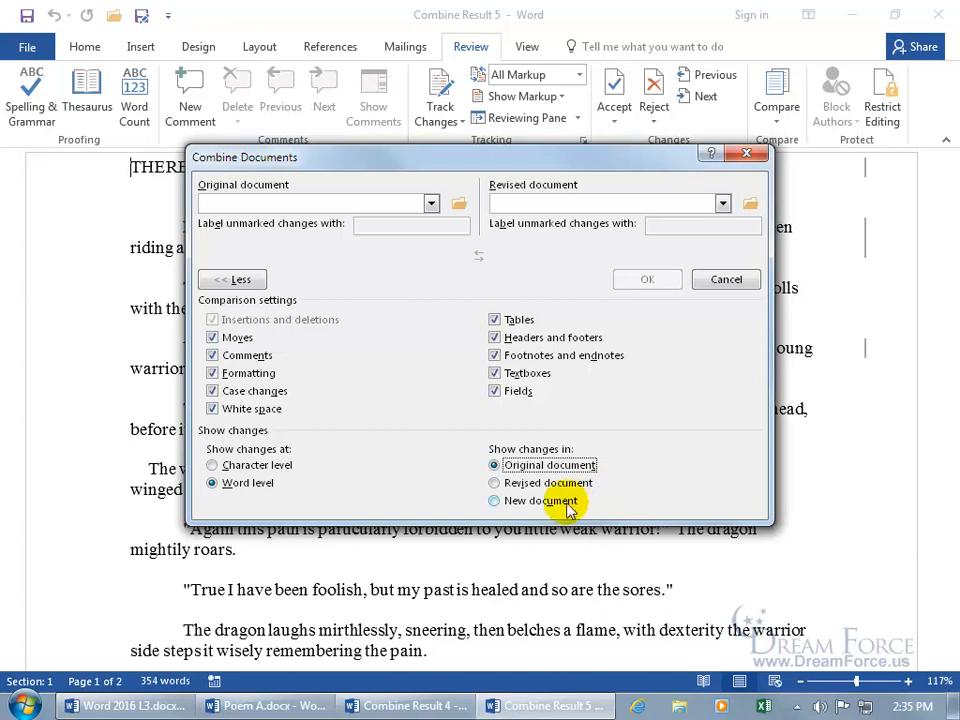